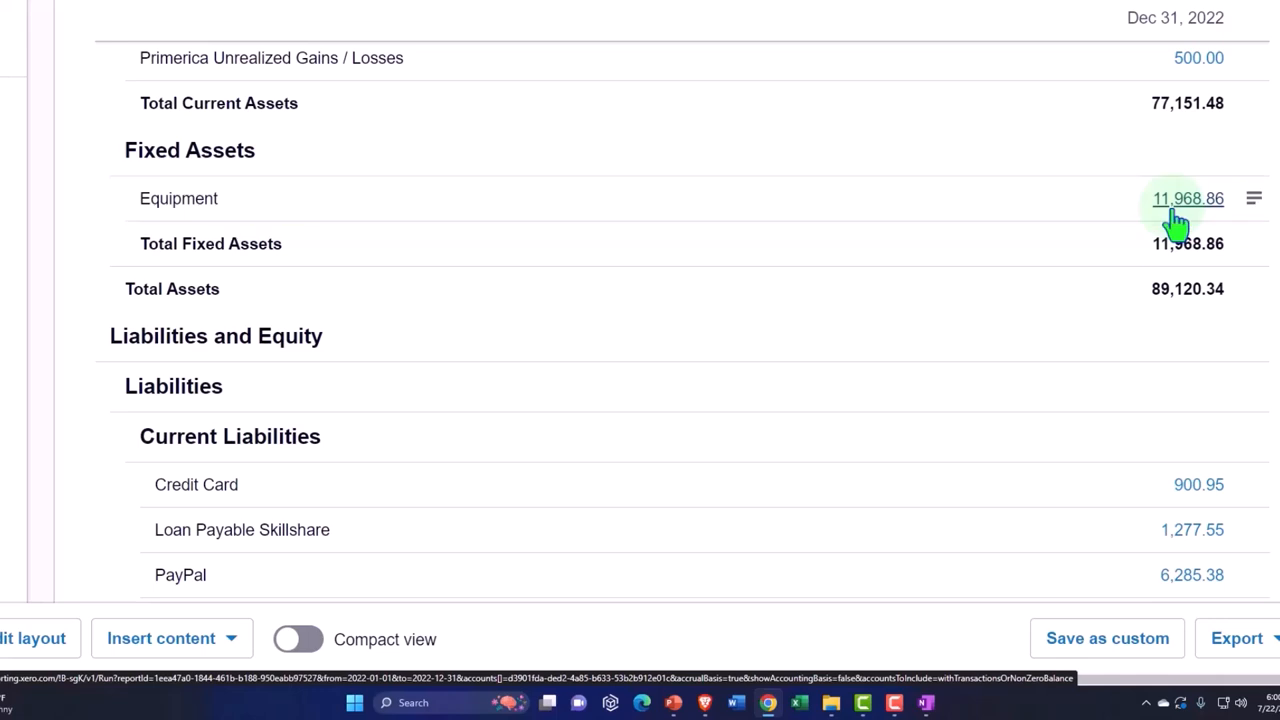
Scroll up and down through the Dec 31, 2022 balance sheet to review its accounts
{"action": "scroll", "scroll_direction": "up", "scroll_amount": 3}
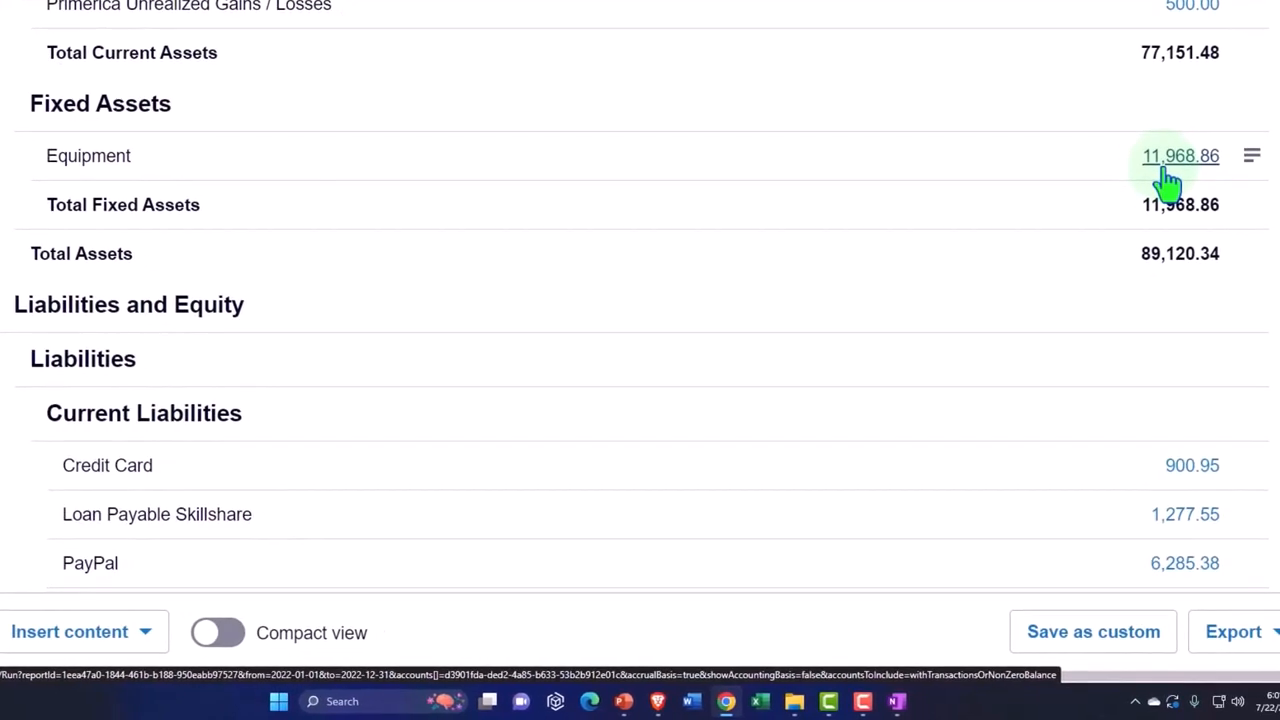
{"action": "mouse_move", "coordinate": [510, 165]}
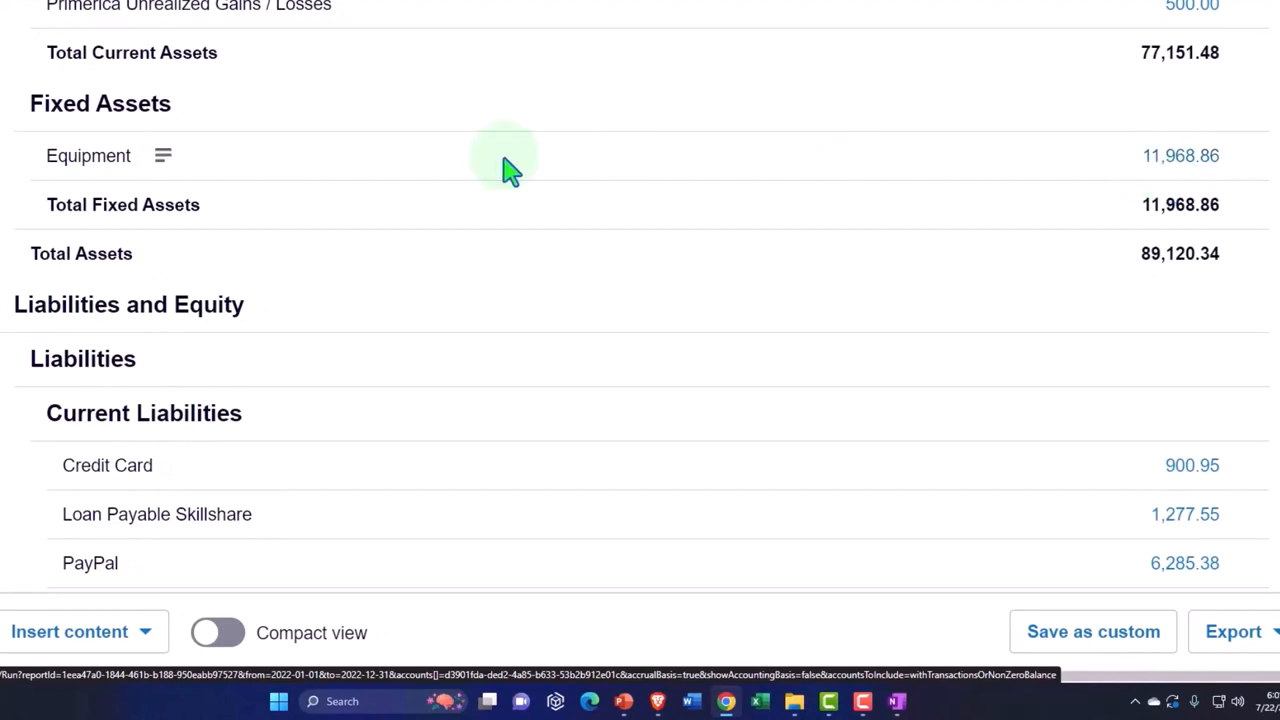
{"action": "mouse_move", "coordinate": [110, 204]}
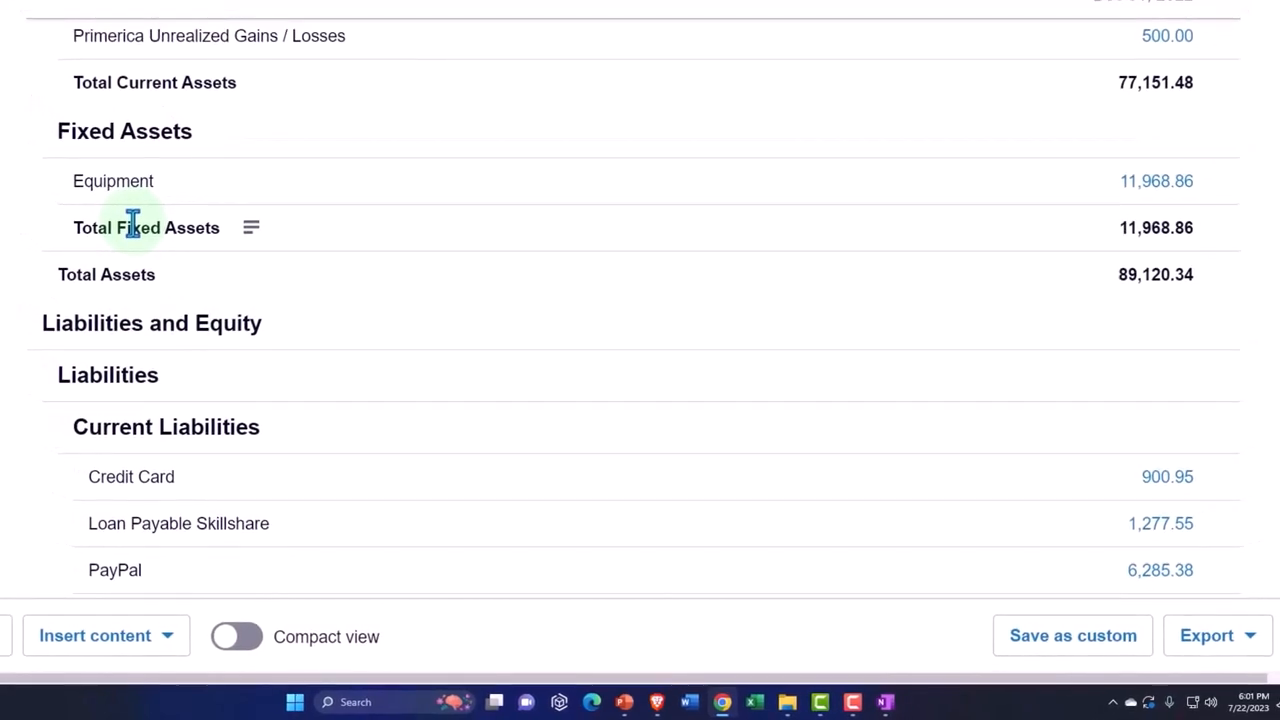
{"action": "scroll", "scroll_direction": "up", "scroll_amount": 3}
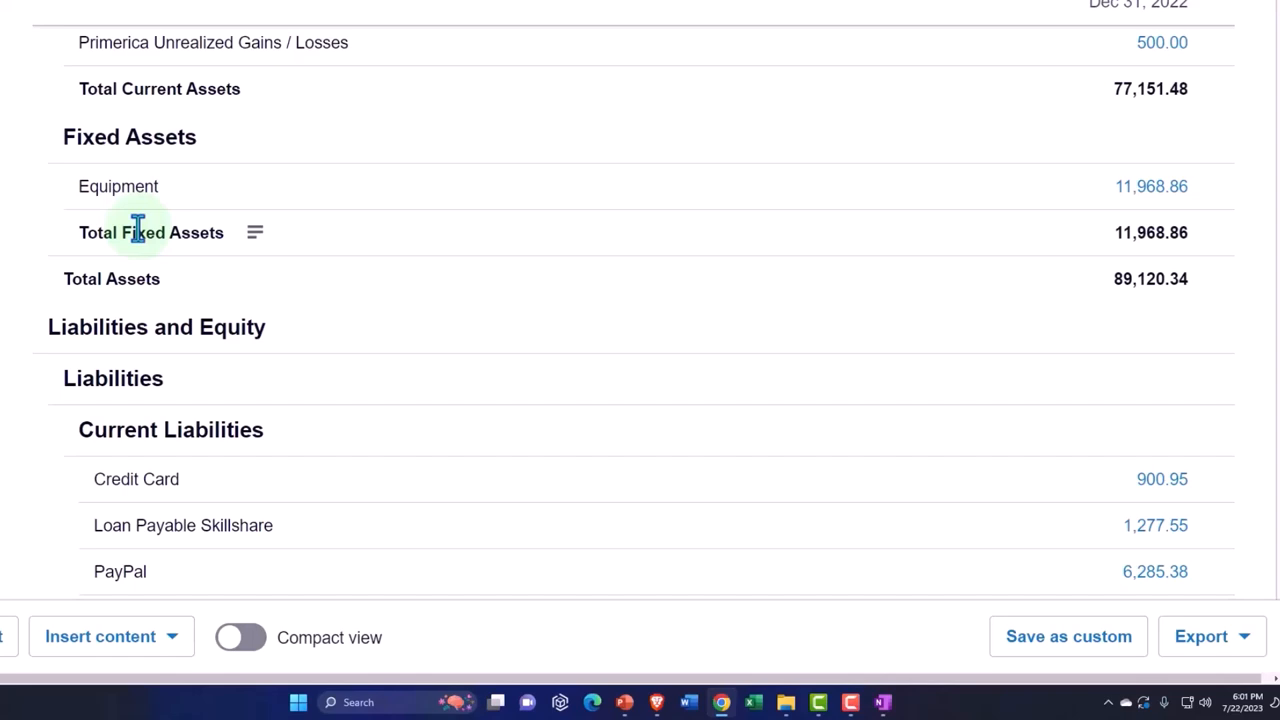
{"action": "scroll", "scroll_direction": "down", "scroll_amount": 3}
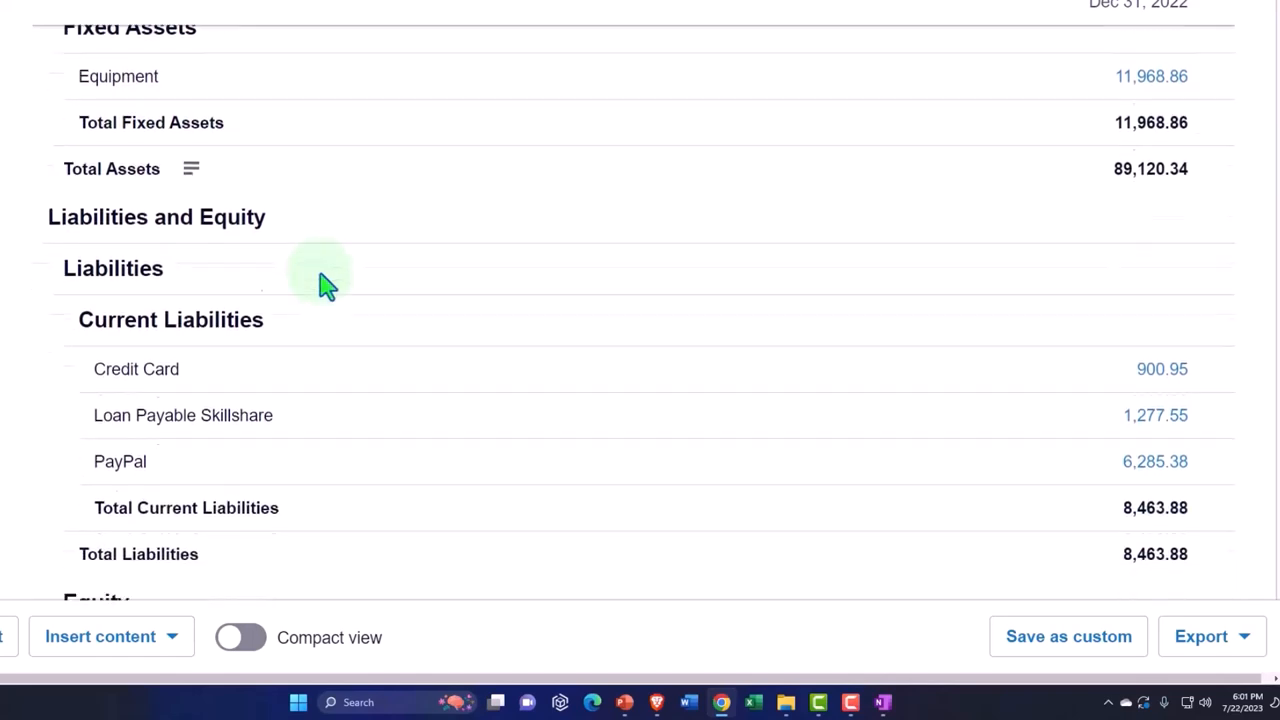
{"action": "scroll", "scroll_direction": "down", "scroll_amount": 3}
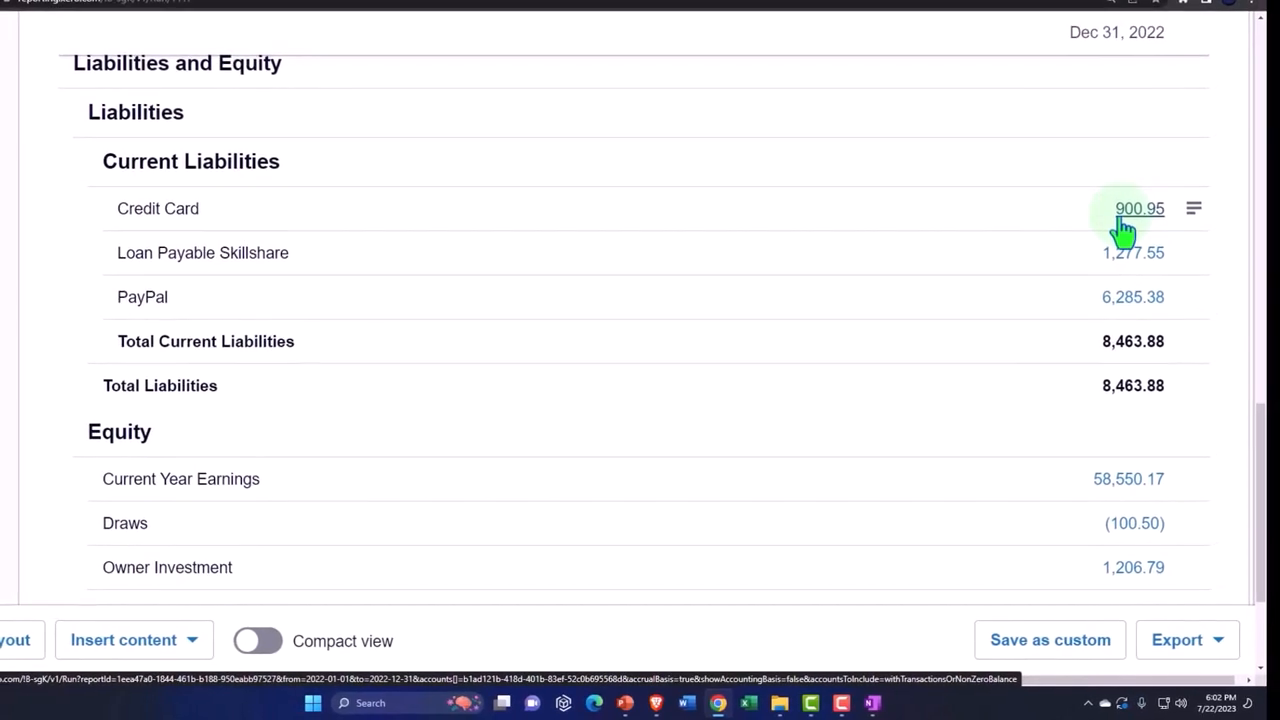
{"action": "scroll", "scroll_direction": "up", "scroll_amount": 3}
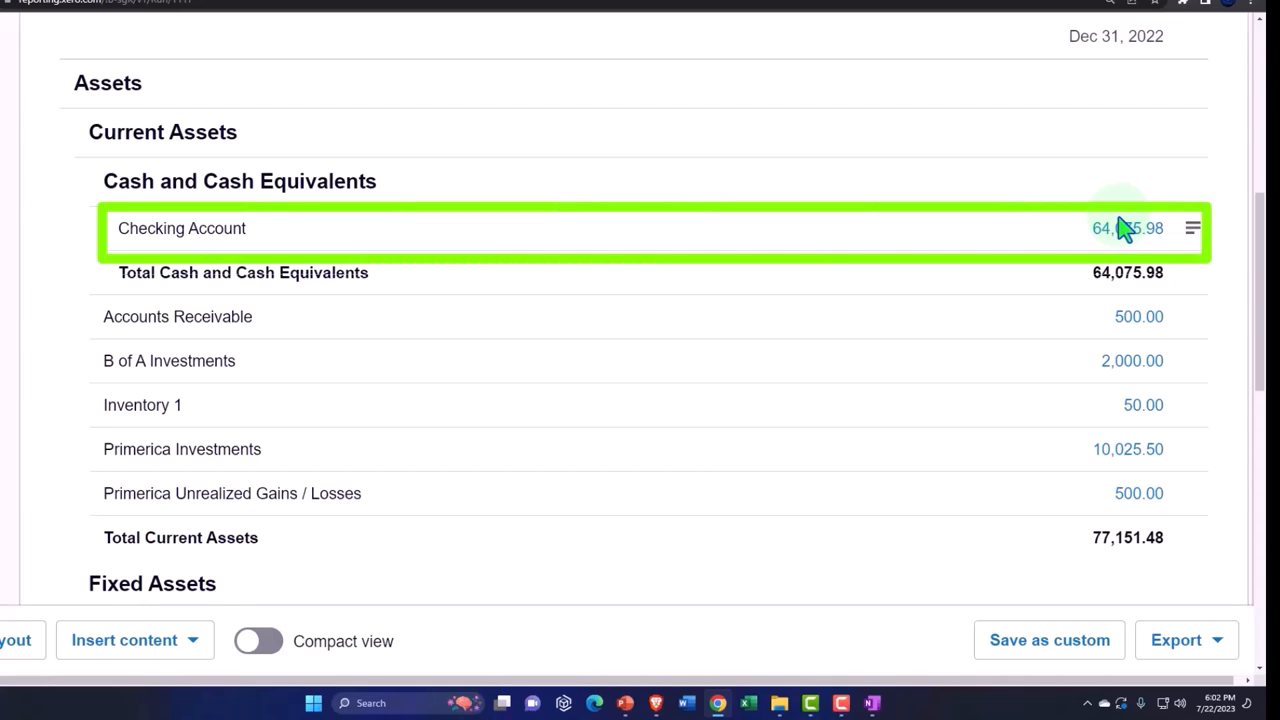
{"action": "mouse_move", "coordinate": [1127, 228]}
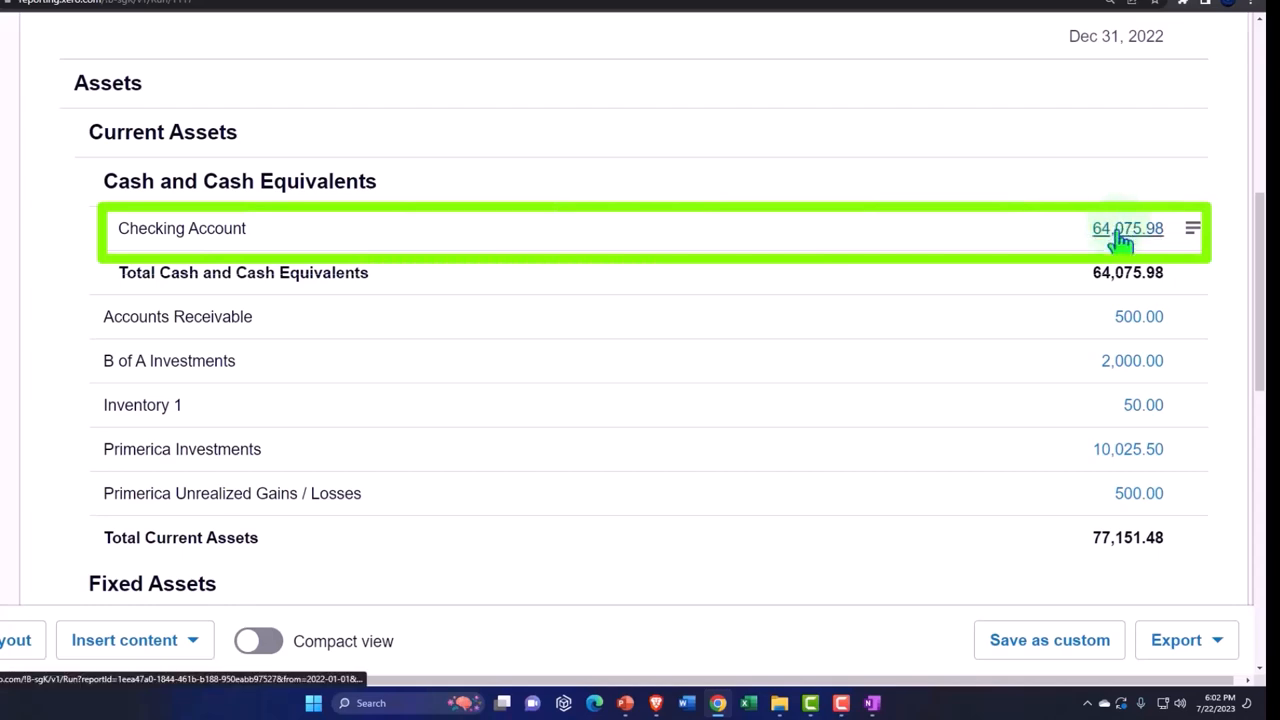
{"action": "scroll", "scroll_direction": "down", "scroll_amount": 3}
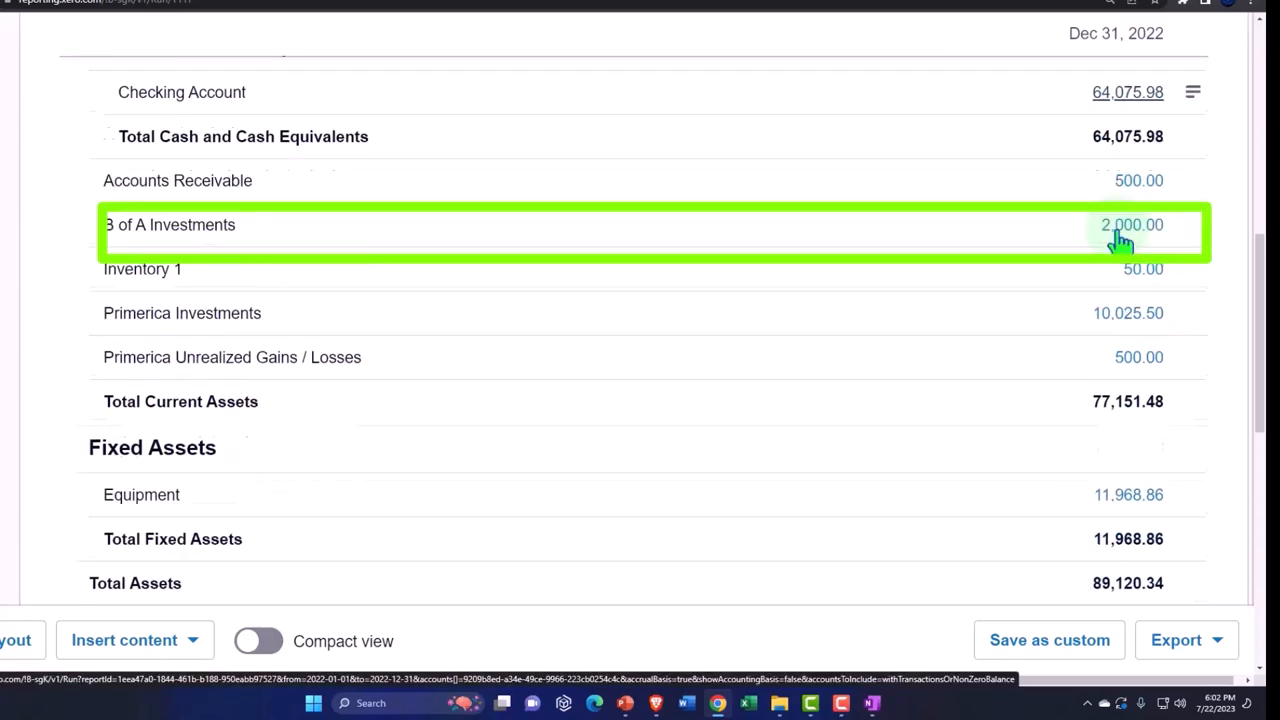
{"action": "scroll", "scroll_direction": "down", "scroll_amount": 3}
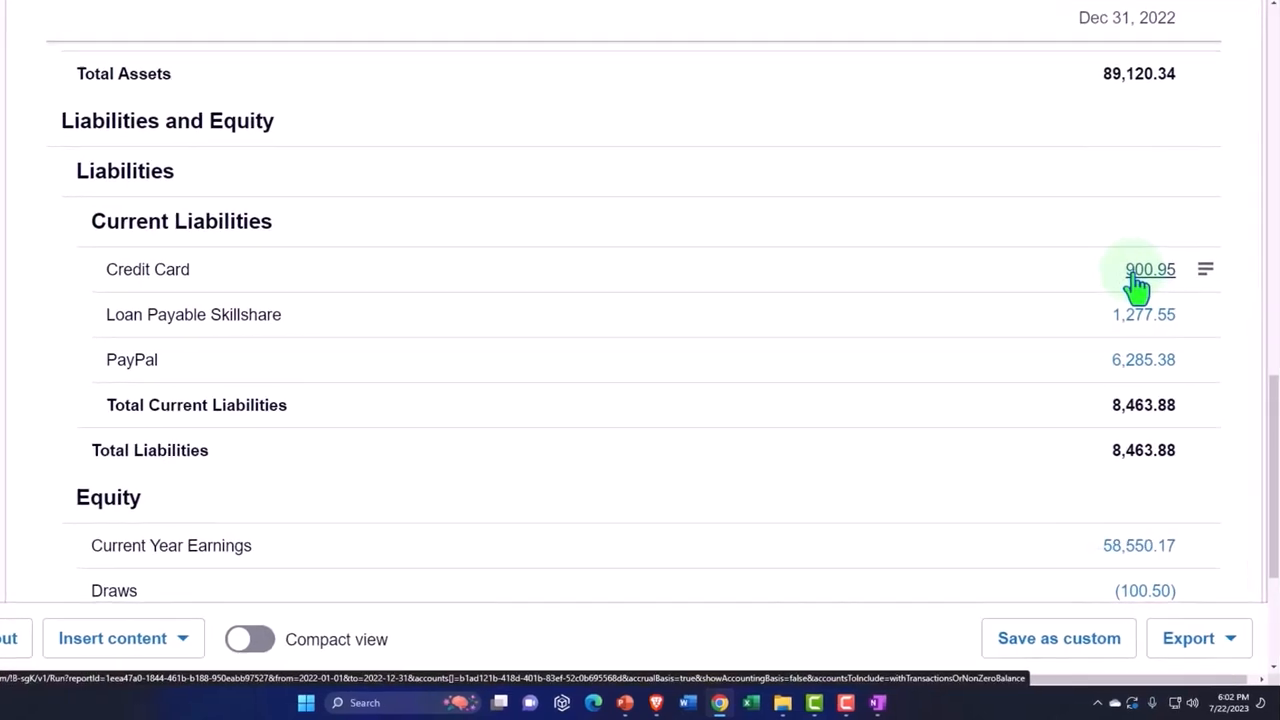
{"action": "scroll", "scroll_direction": "up", "scroll_amount": 3}
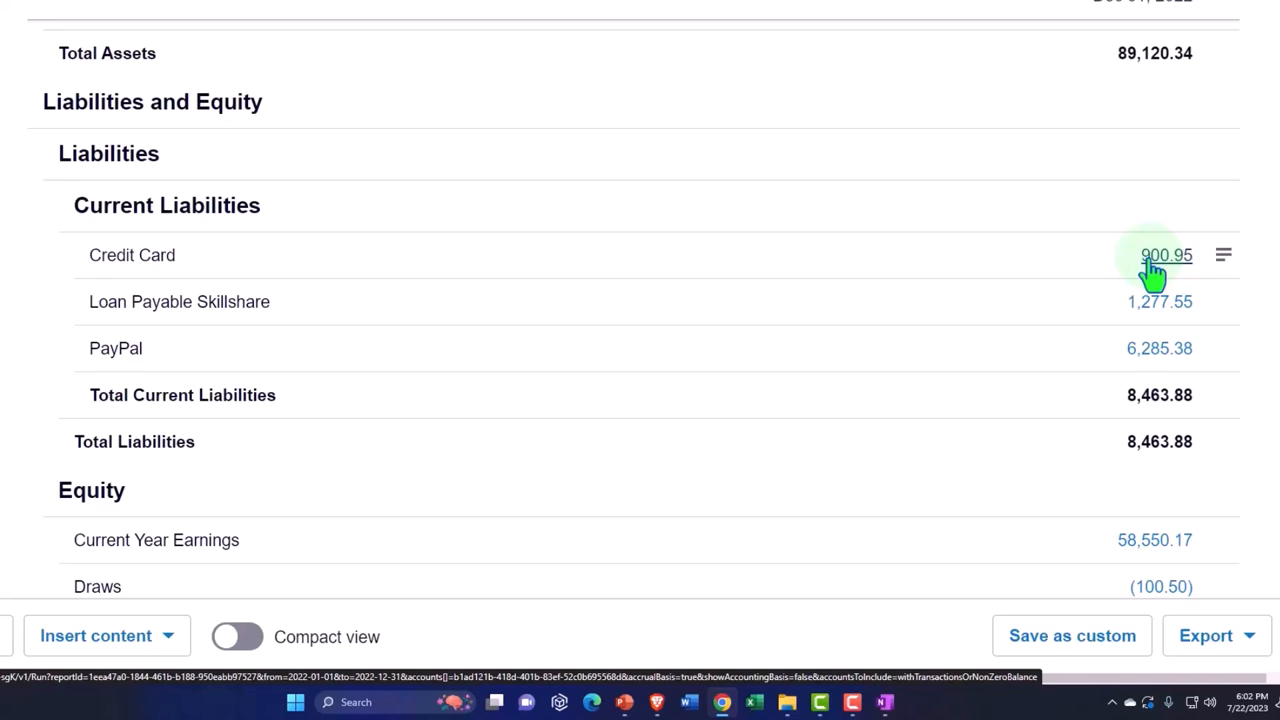
{"action": "scroll", "scroll_direction": "up", "scroll_amount": 3}
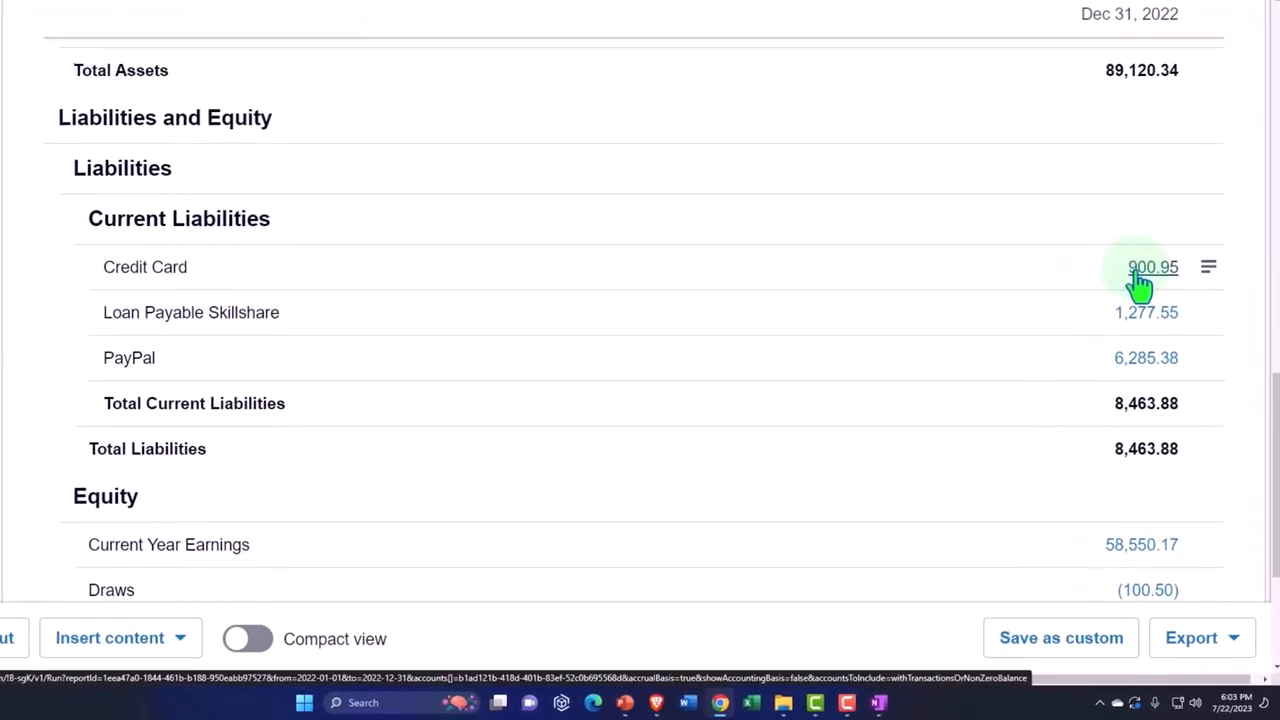
{"action": "scroll", "scroll_direction": "down", "scroll_amount": 3}
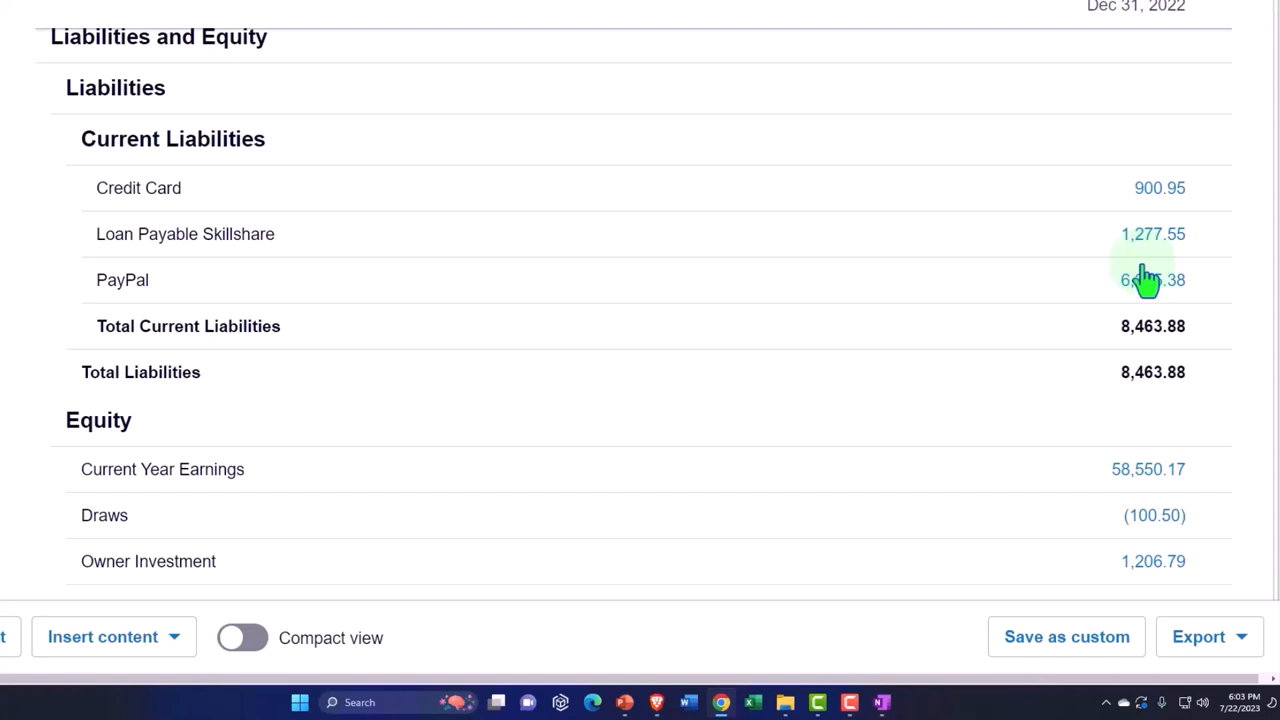
{"action": "scroll", "scroll_direction": "up", "scroll_amount": 3}
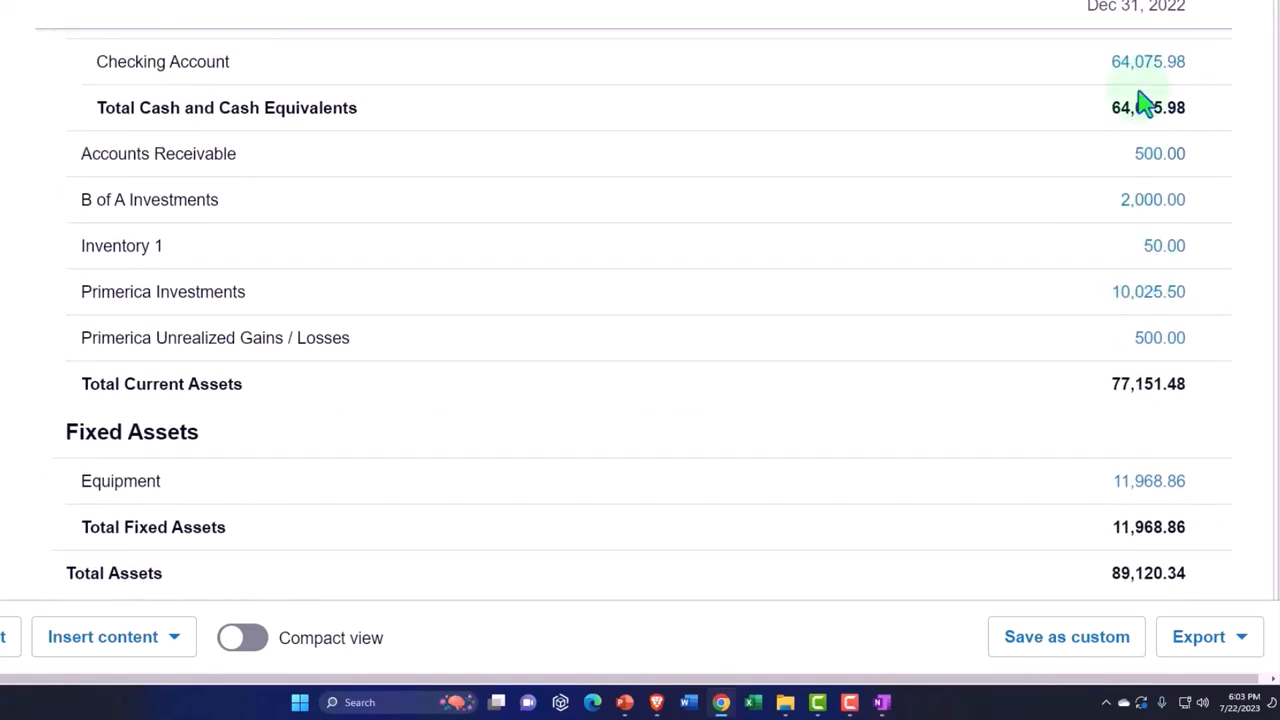
{"action": "scroll", "scroll_direction": "down", "scroll_amount": 3}
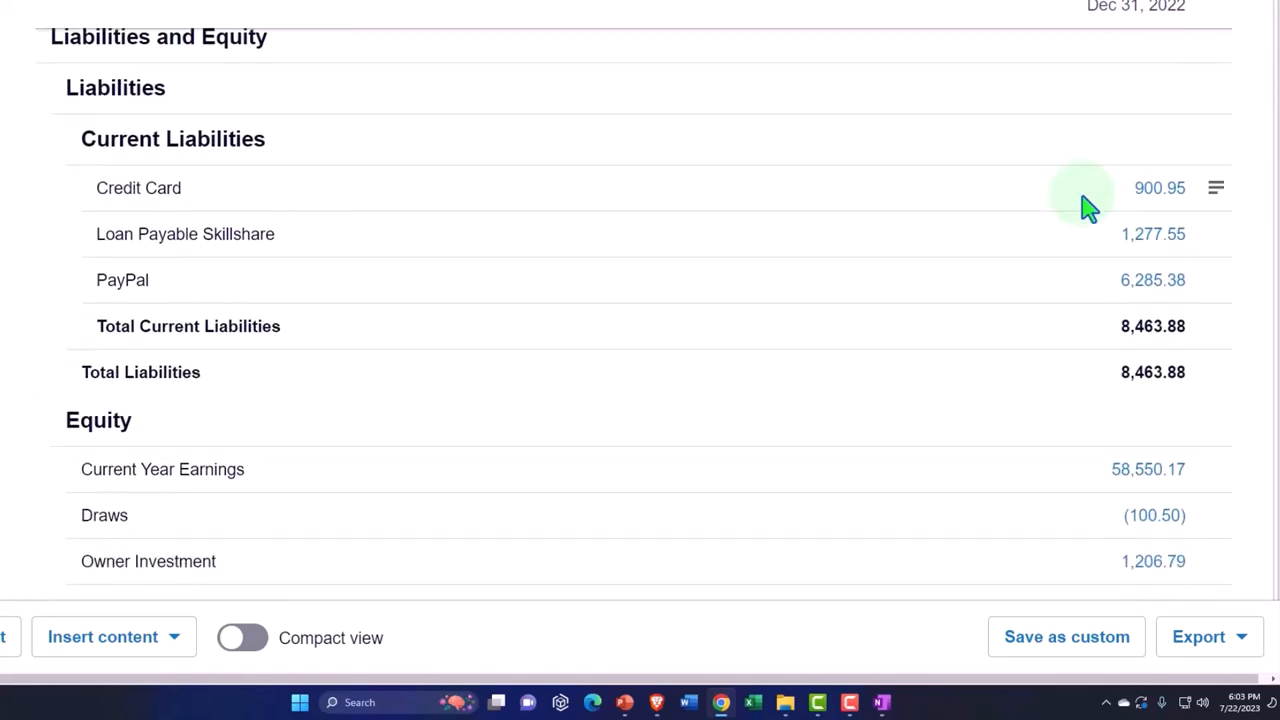
{"action": "mouse_move", "coordinate": [262, 268]}
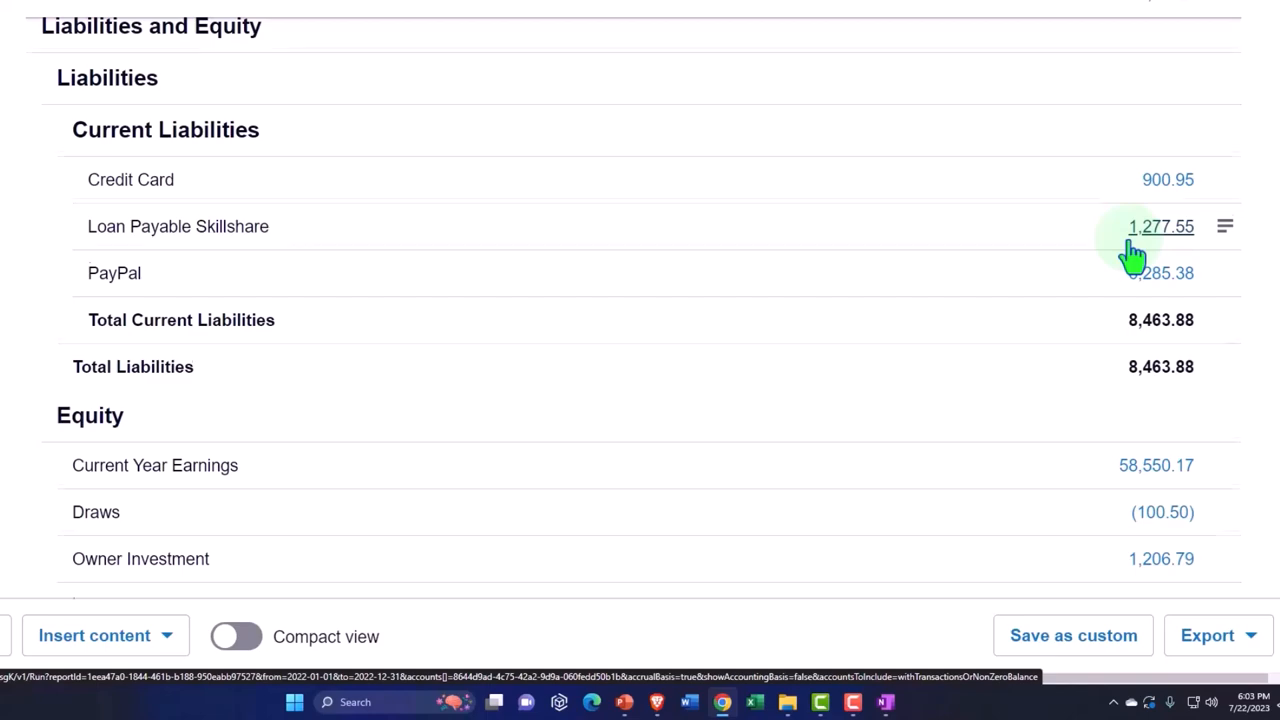
{"action": "scroll", "scroll_direction": "down", "scroll_amount": 3}
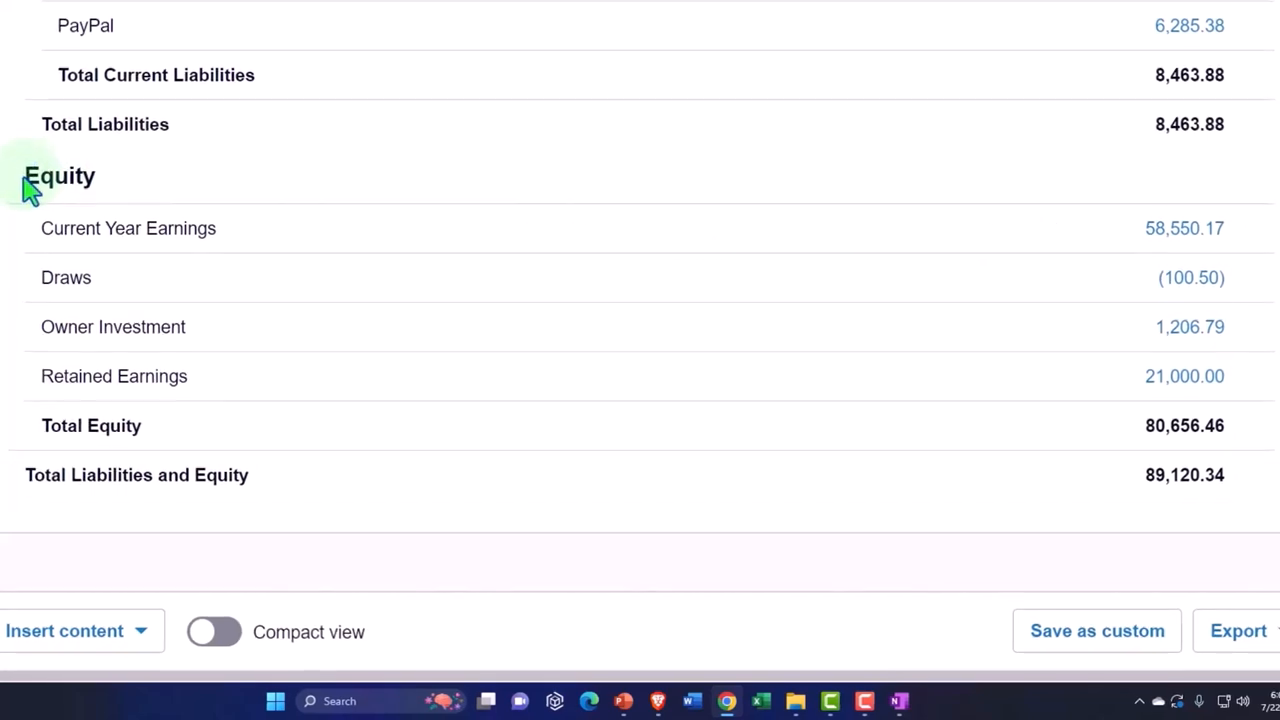
{"action": "scroll", "scroll_direction": "up", "scroll_amount": 3}
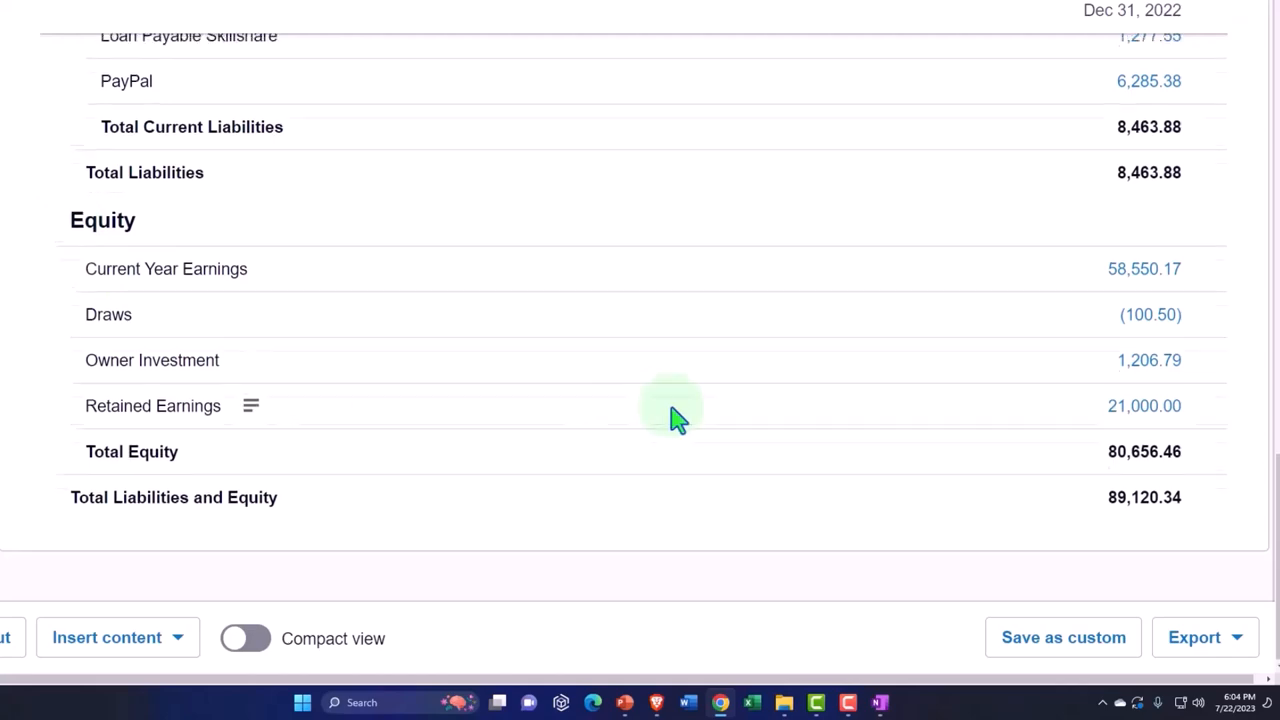
{"action": "scroll", "scroll_direction": "up", "scroll_amount": 3}
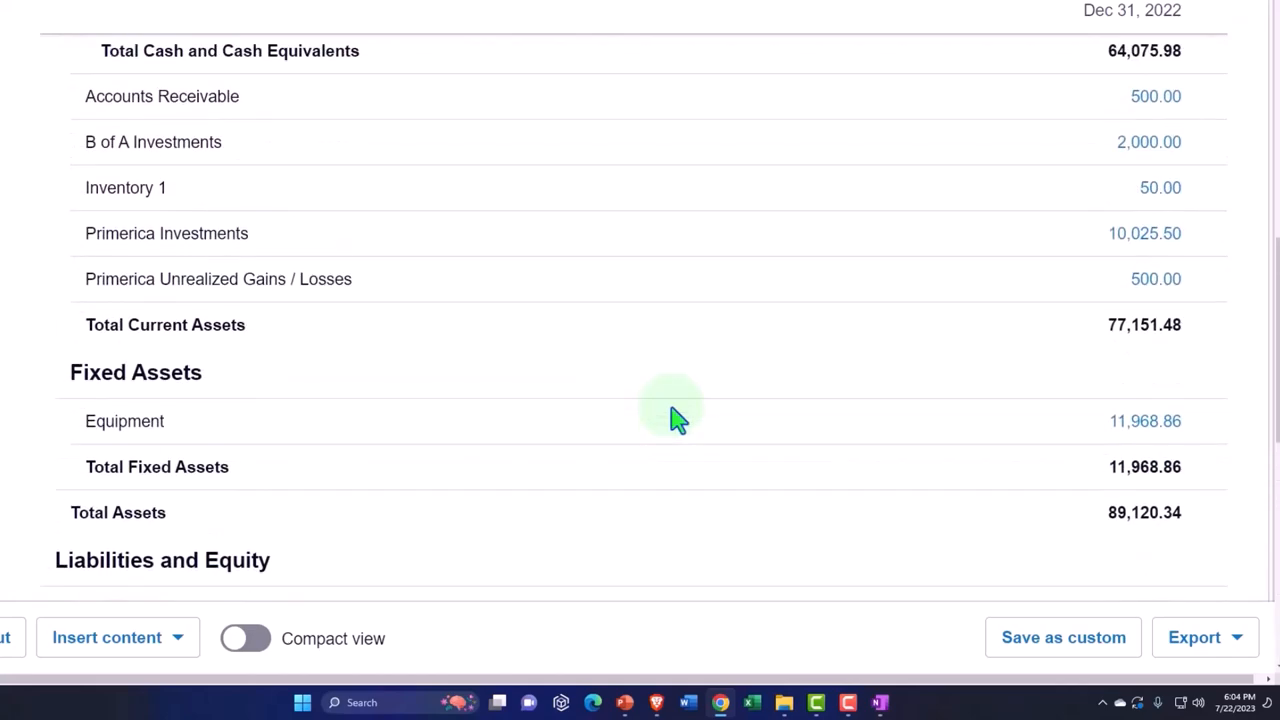
{"action": "scroll", "scroll_direction": "up", "scroll_amount": 3}
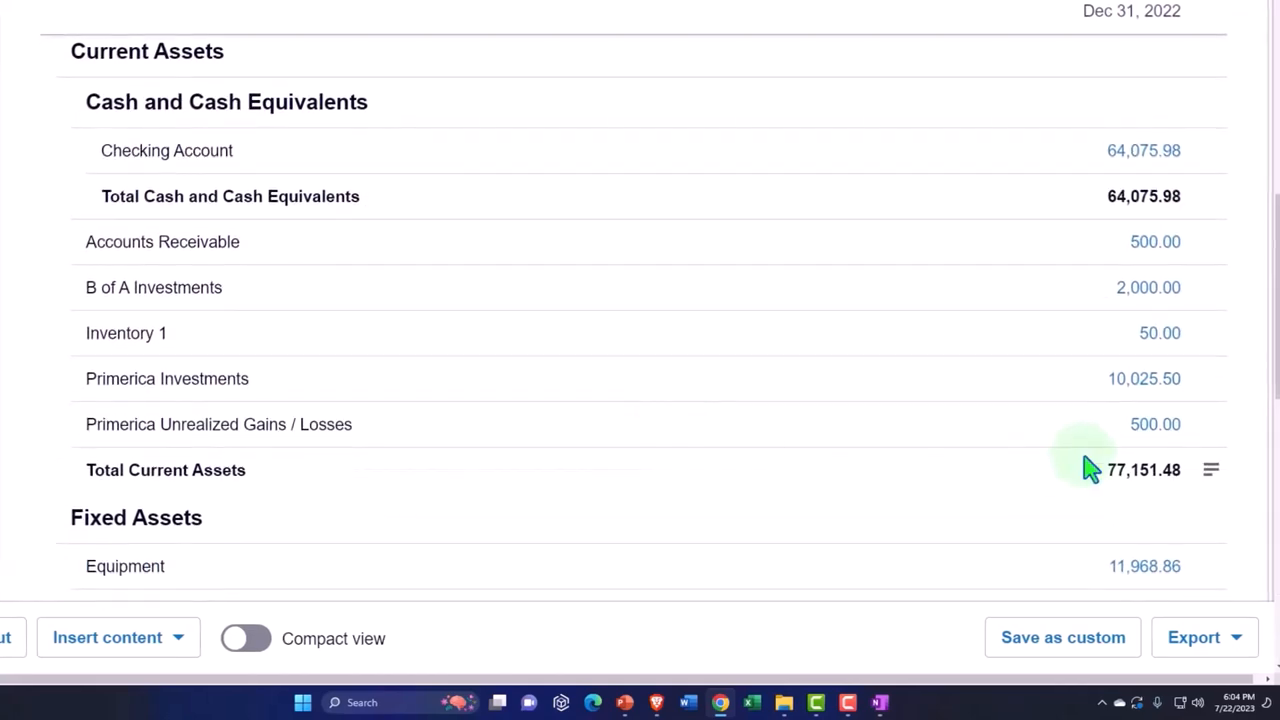
{"action": "scroll", "scroll_direction": "down", "scroll_amount": 3}
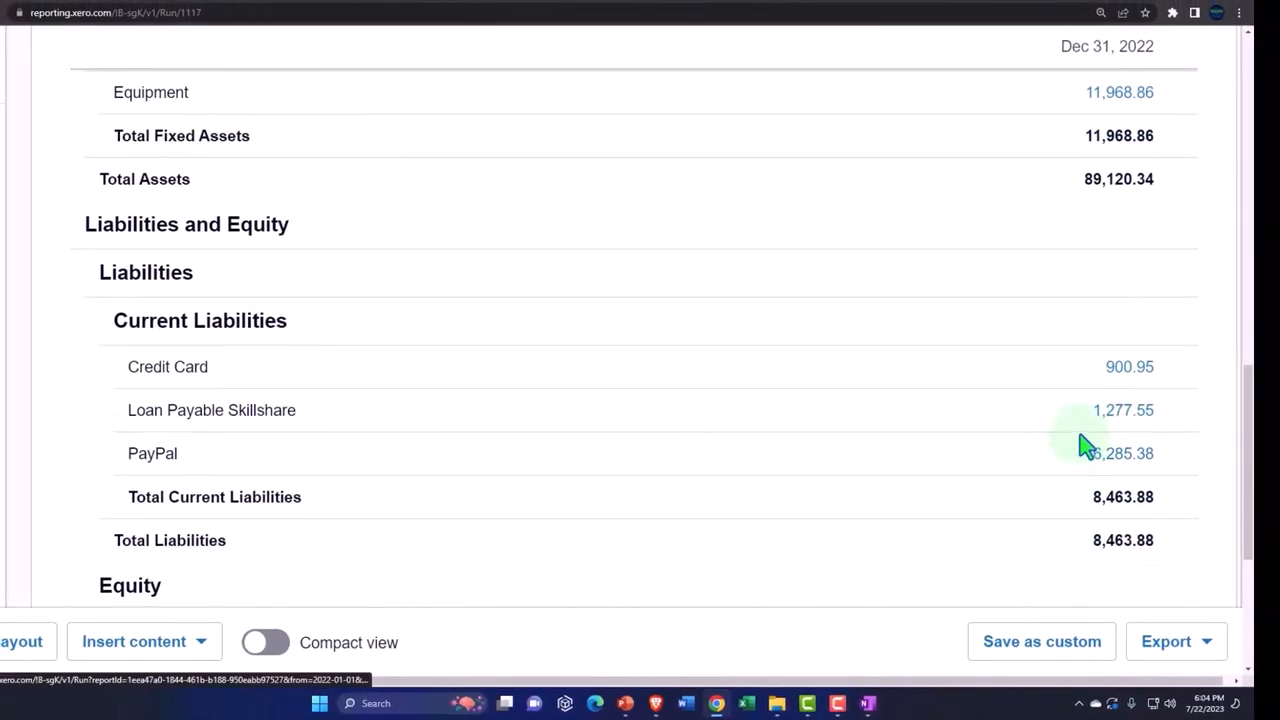
{"action": "mouse_move", "coordinate": [1107, 218]}
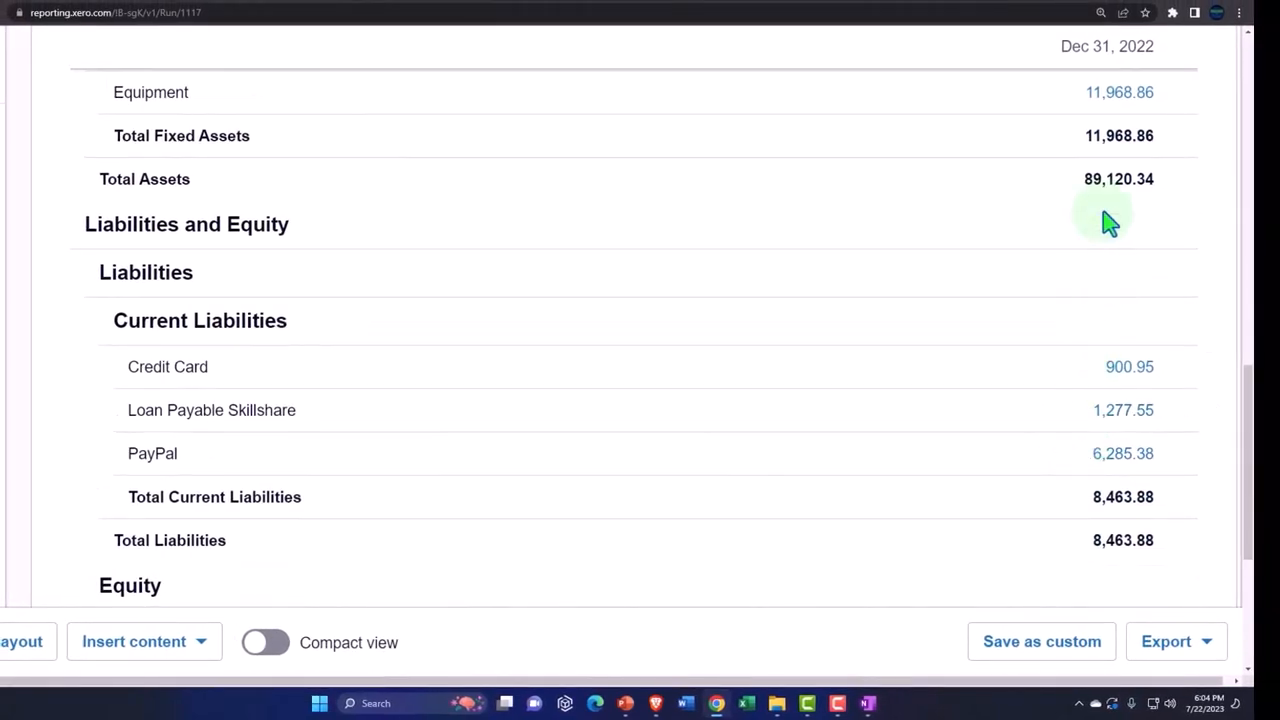
{"action": "scroll", "scroll_direction": "down", "scroll_amount": 3}
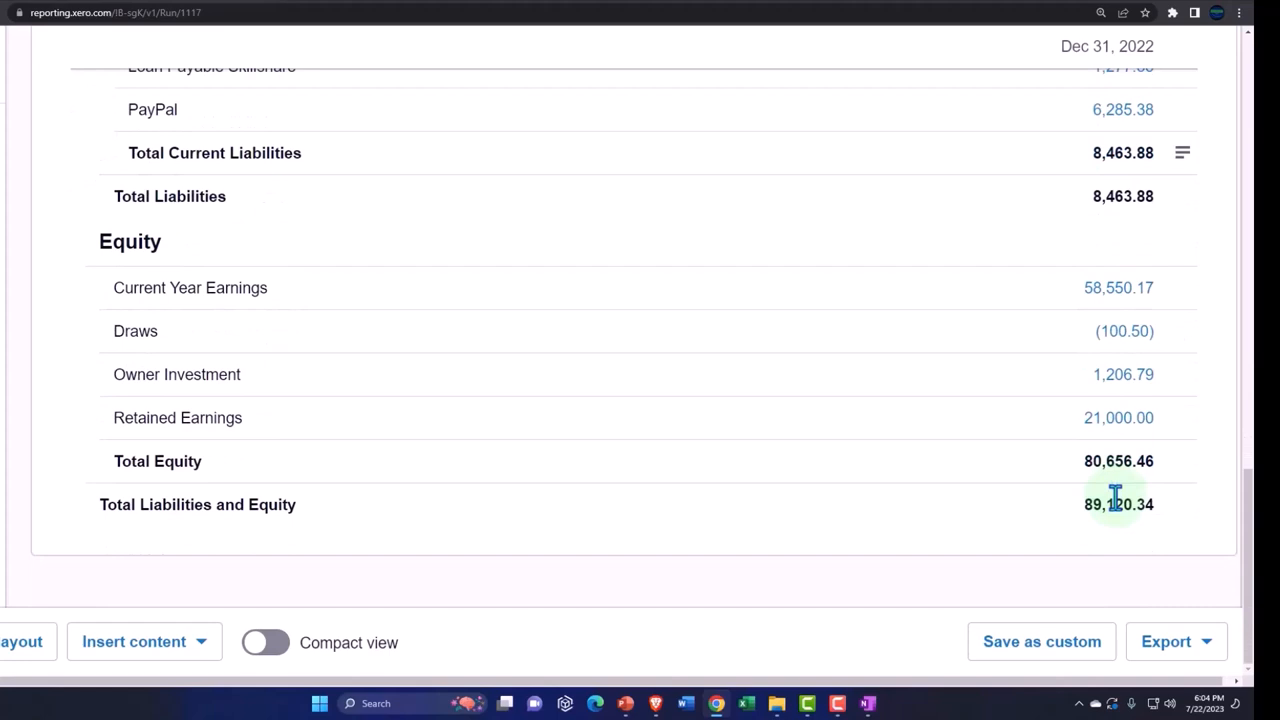
{"action": "mouse_move", "coordinate": [1120, 537]}
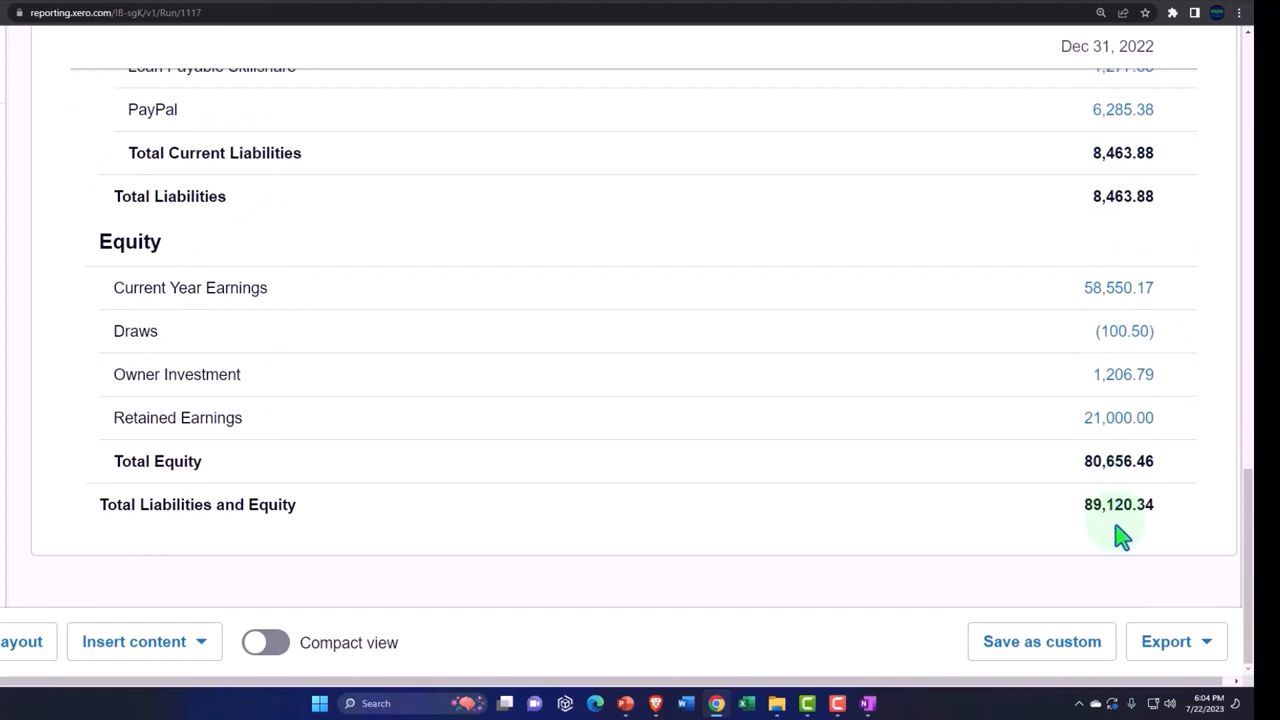
{"action": "mouse_move", "coordinate": [1100, 228]}
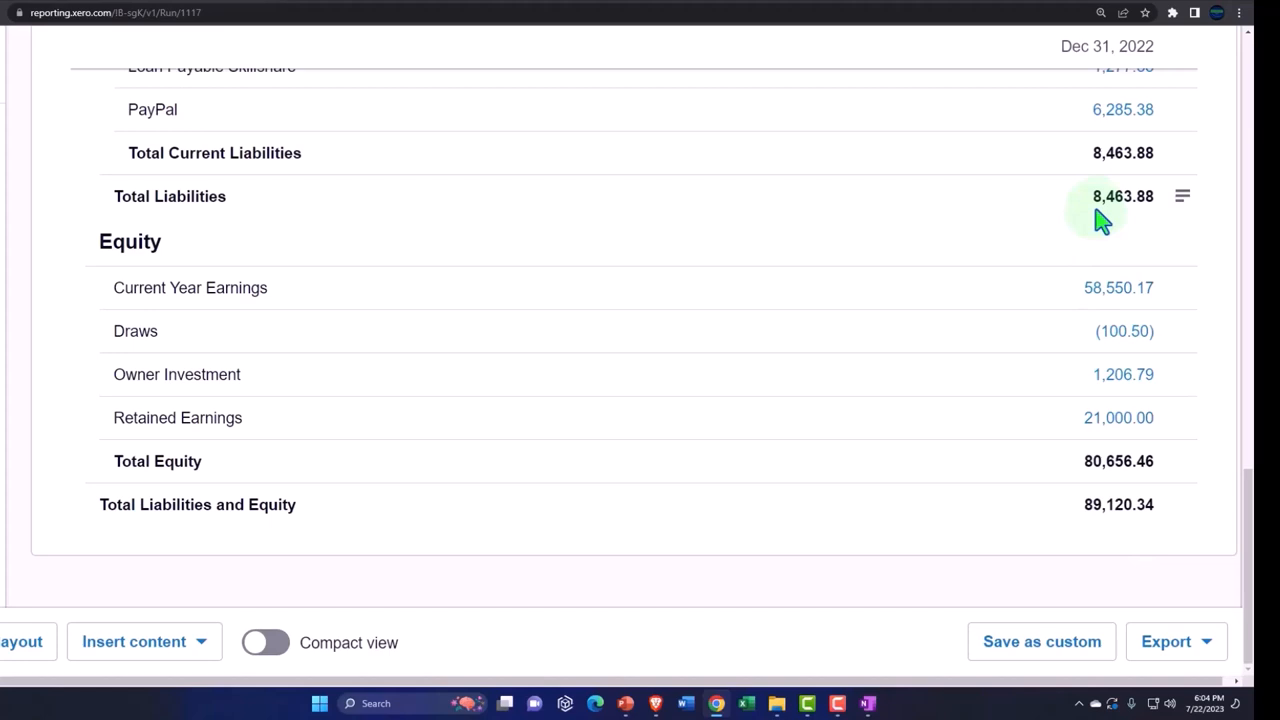
{"action": "mouse_move", "coordinate": [1100, 504]}
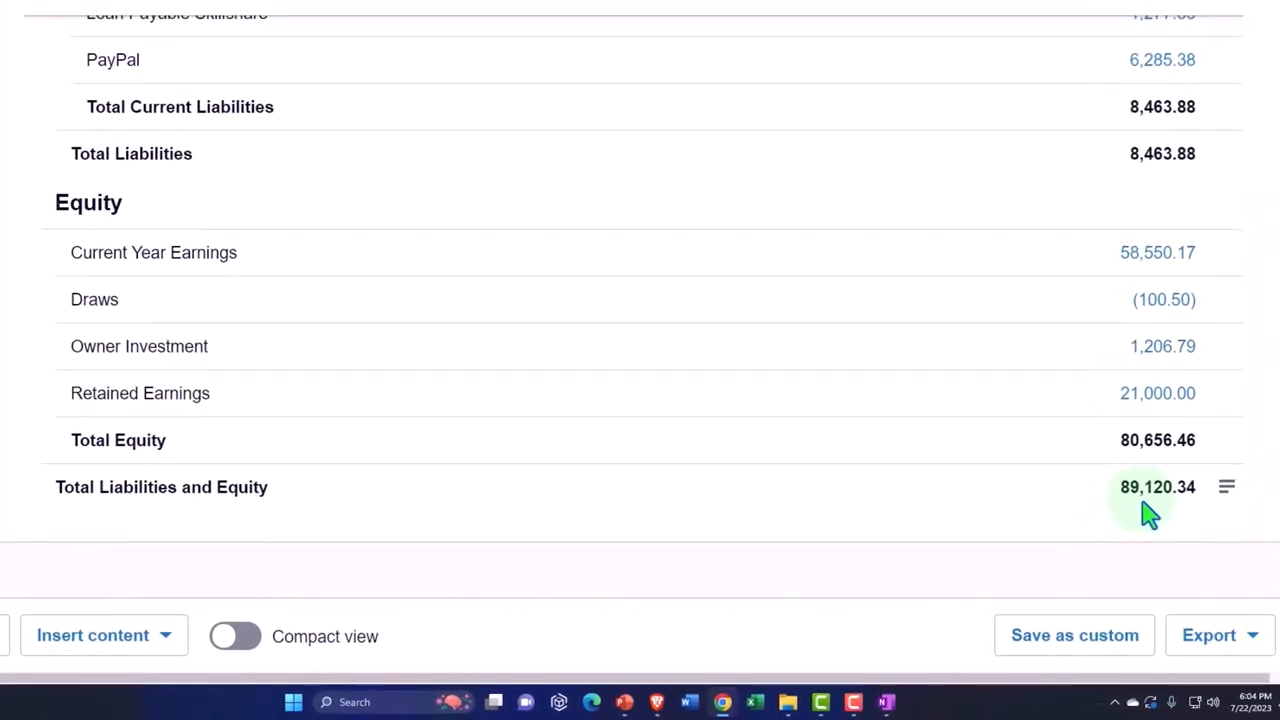
Review the Equity section and switch to the 2022 Income Statement, showing gross profit 60,062.16
{"action": "scroll", "scroll_direction": "up", "scroll_amount": 3}
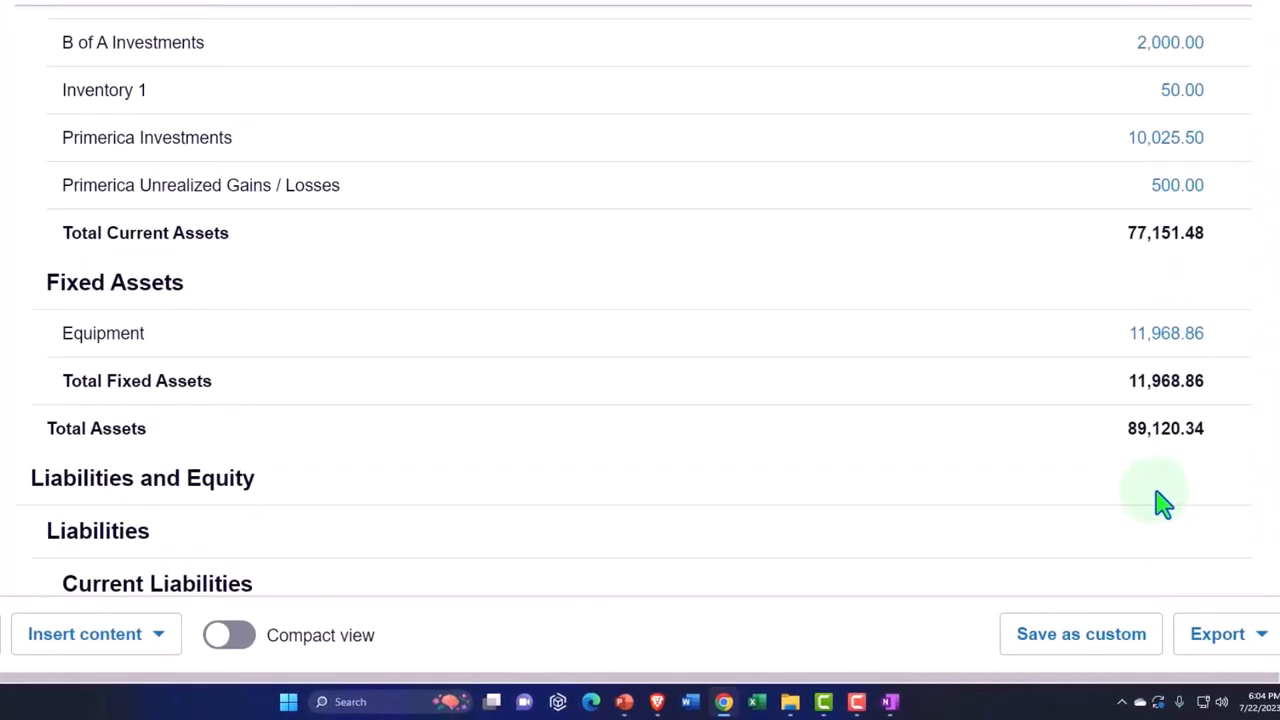
{"action": "scroll", "scroll_direction": "up", "scroll_amount": 3}
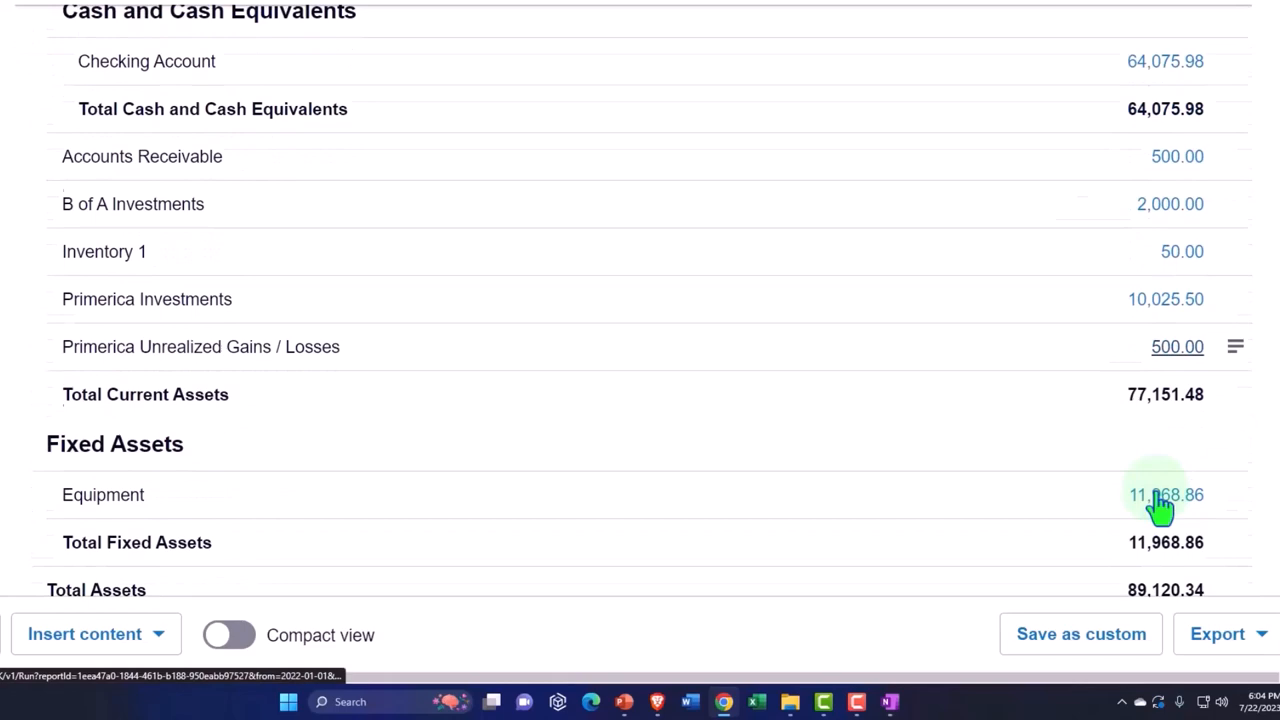
{"action": "scroll", "scroll_direction": "down", "scroll_amount": 3}
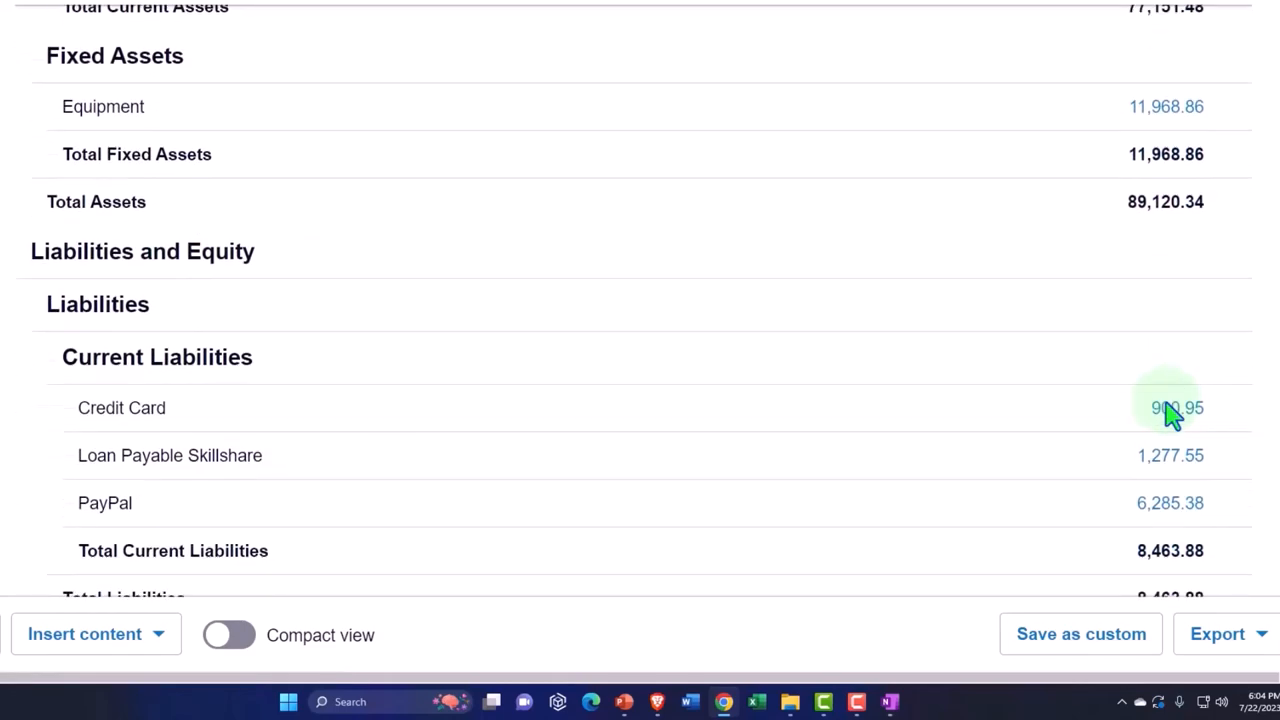
{"action": "scroll", "scroll_direction": "down", "scroll_amount": 3}
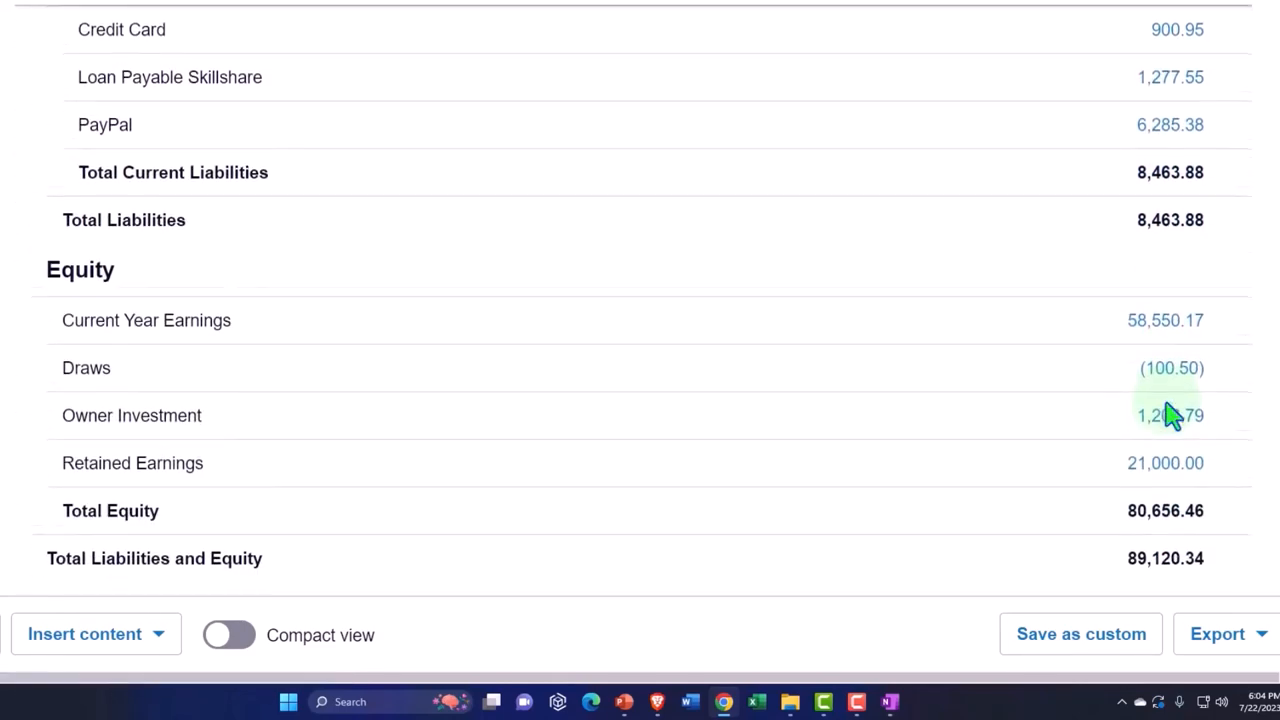
{"action": "scroll", "scroll_direction": "down", "scroll_amount": 3}
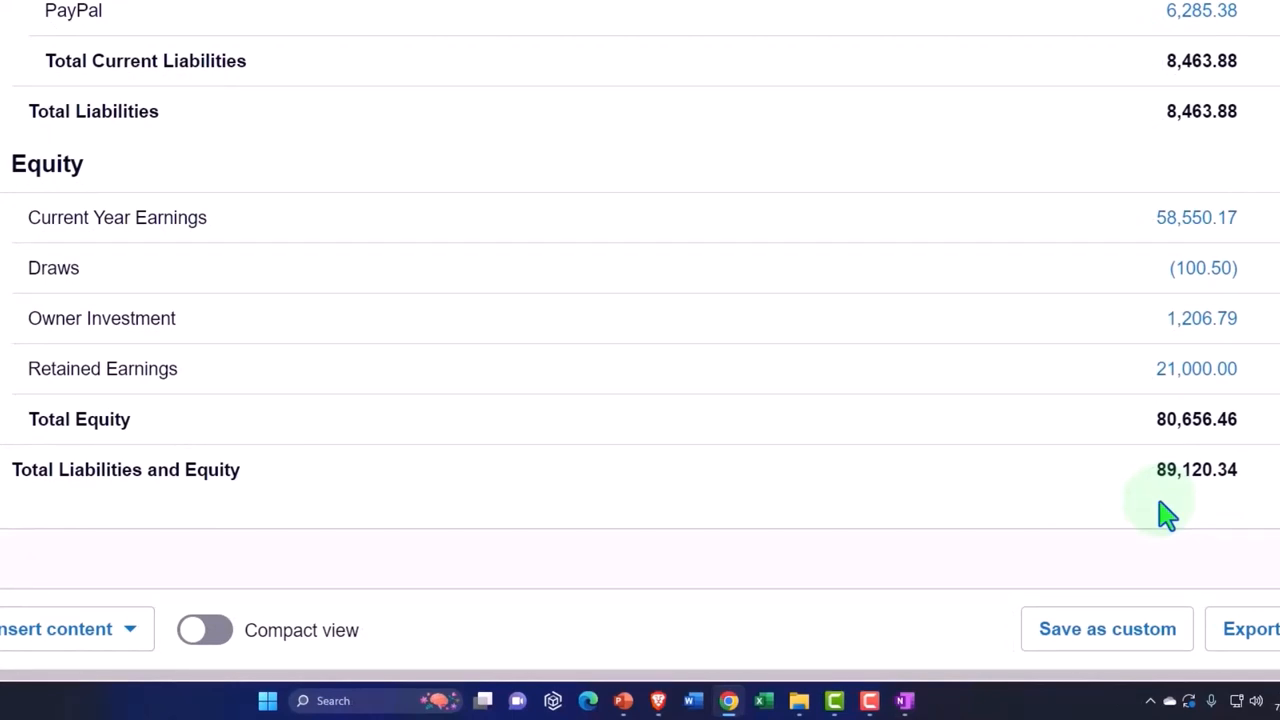
{"action": "scroll", "scroll_direction": "up", "scroll_amount": 3}
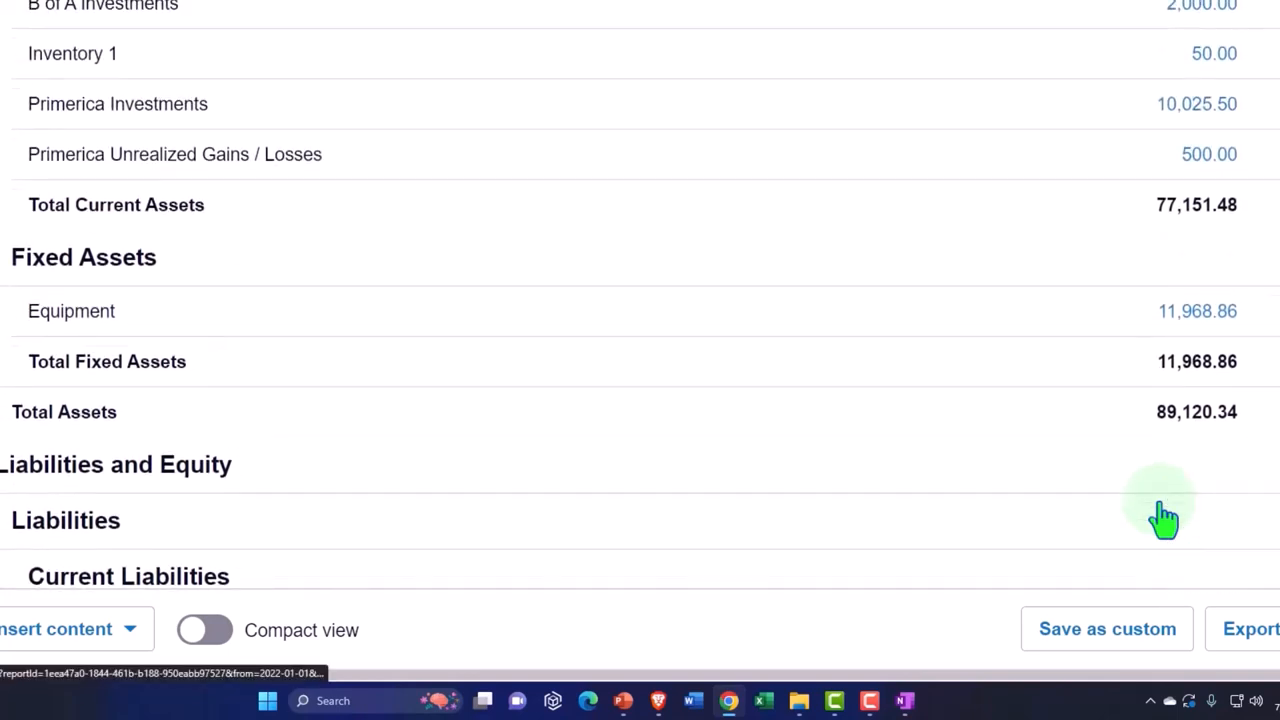
{"action": "scroll", "scroll_direction": "up", "scroll_amount": 3}
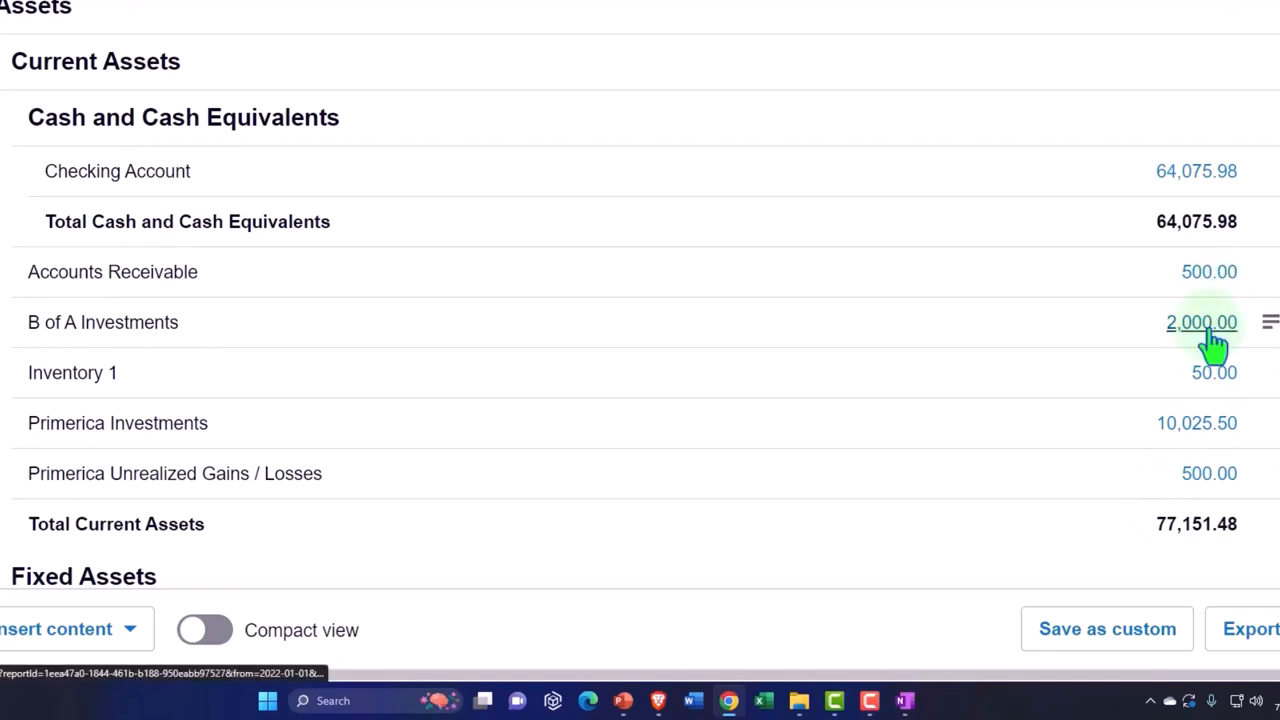
{"action": "scroll", "scroll_direction": "up", "scroll_amount": 3}
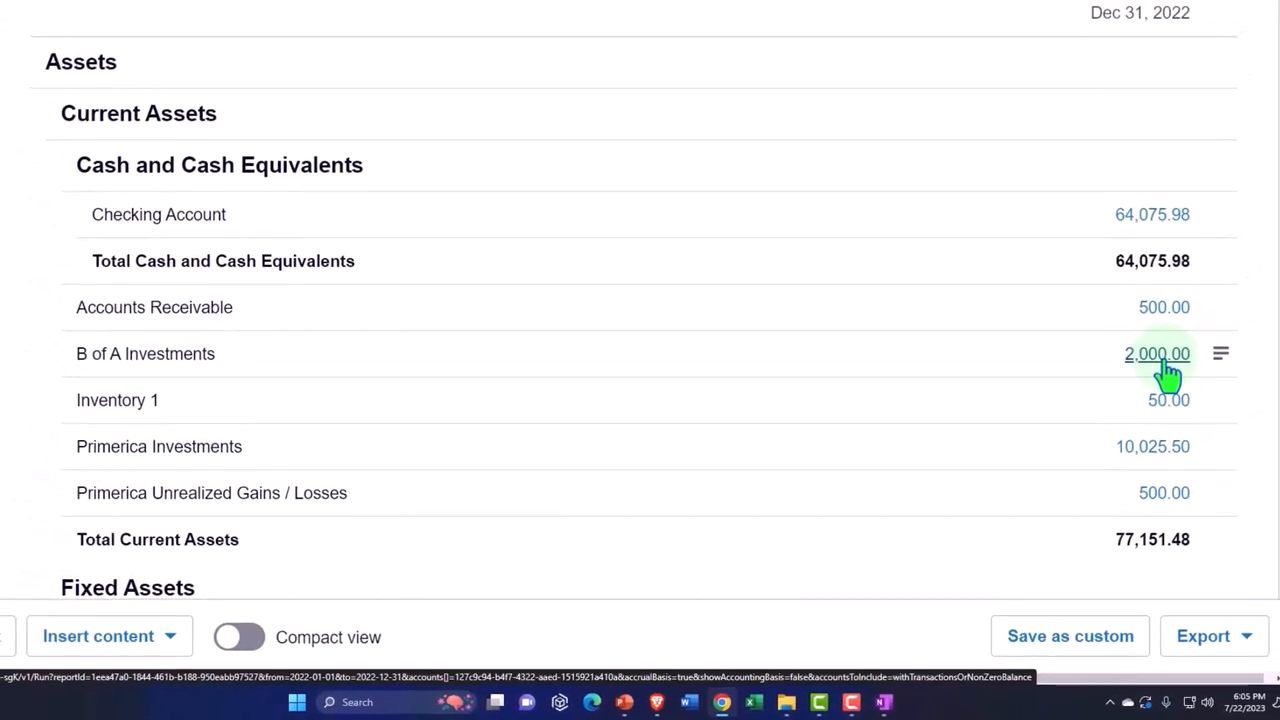
{"action": "scroll", "scroll_direction": "down", "scroll_amount": 3}
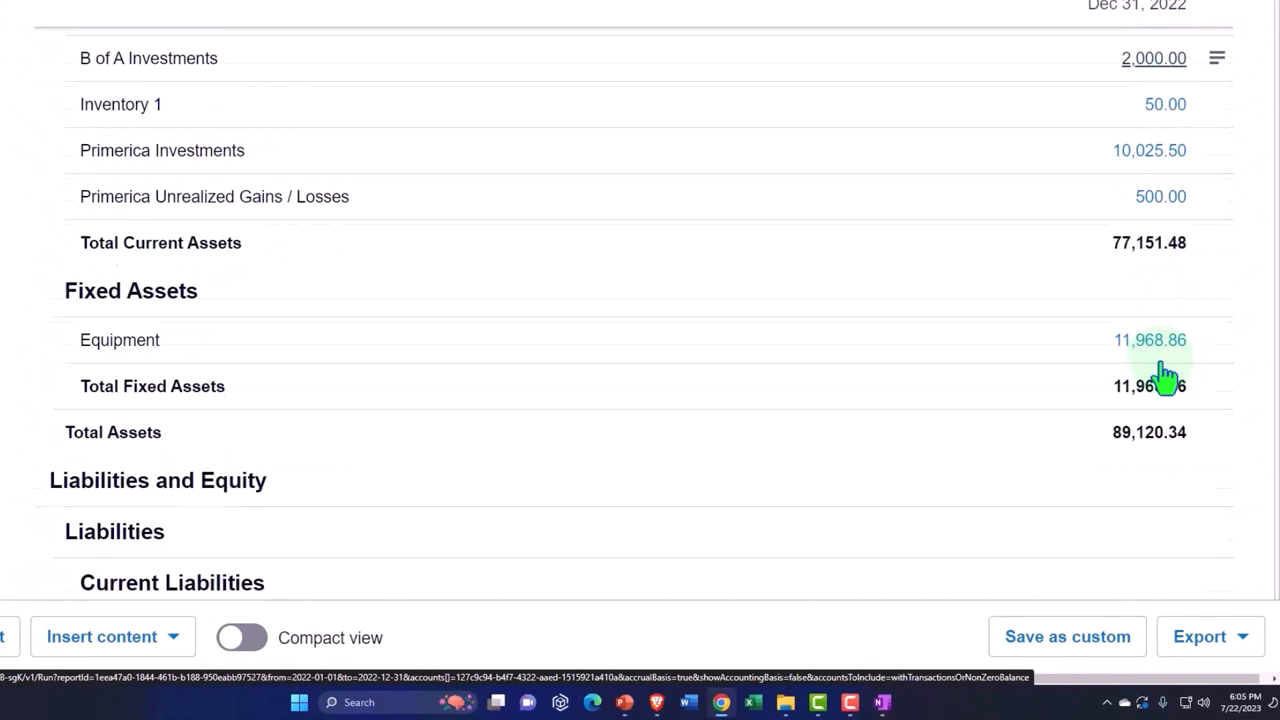
{"action": "scroll", "scroll_direction": "down", "scroll_amount": 3}
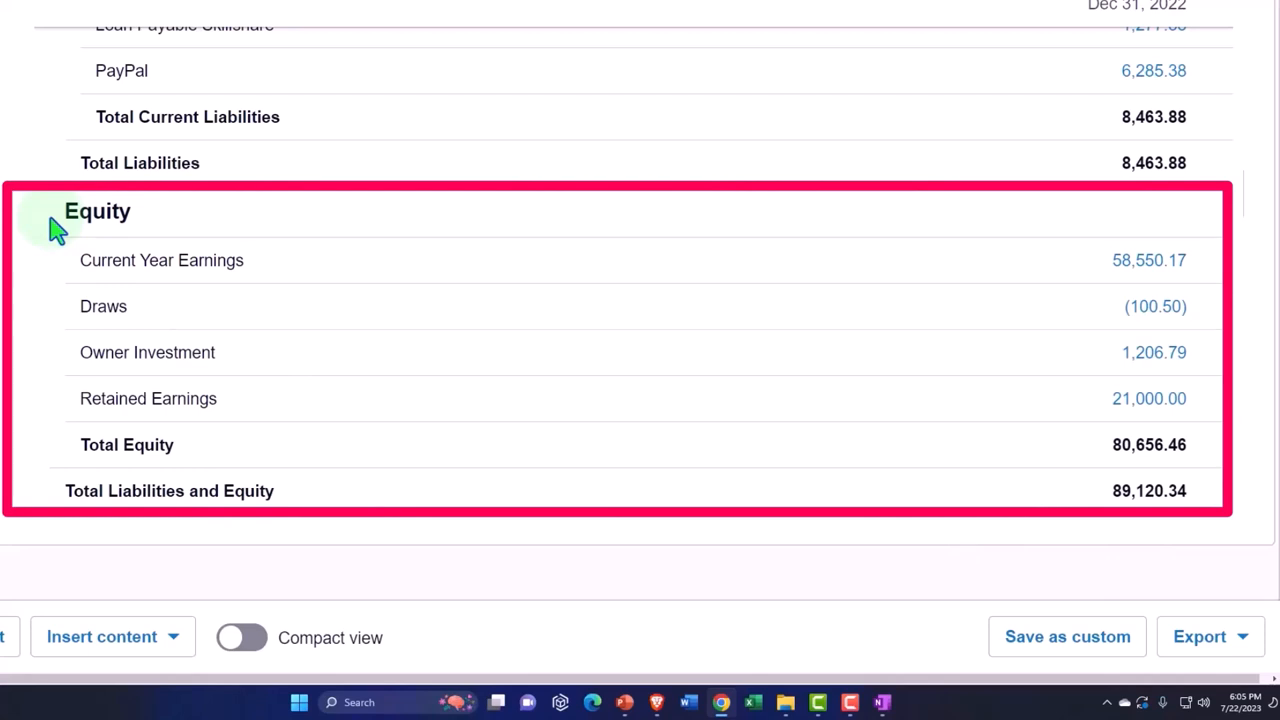
{"action": "mouse_move", "coordinate": [50, 278]}
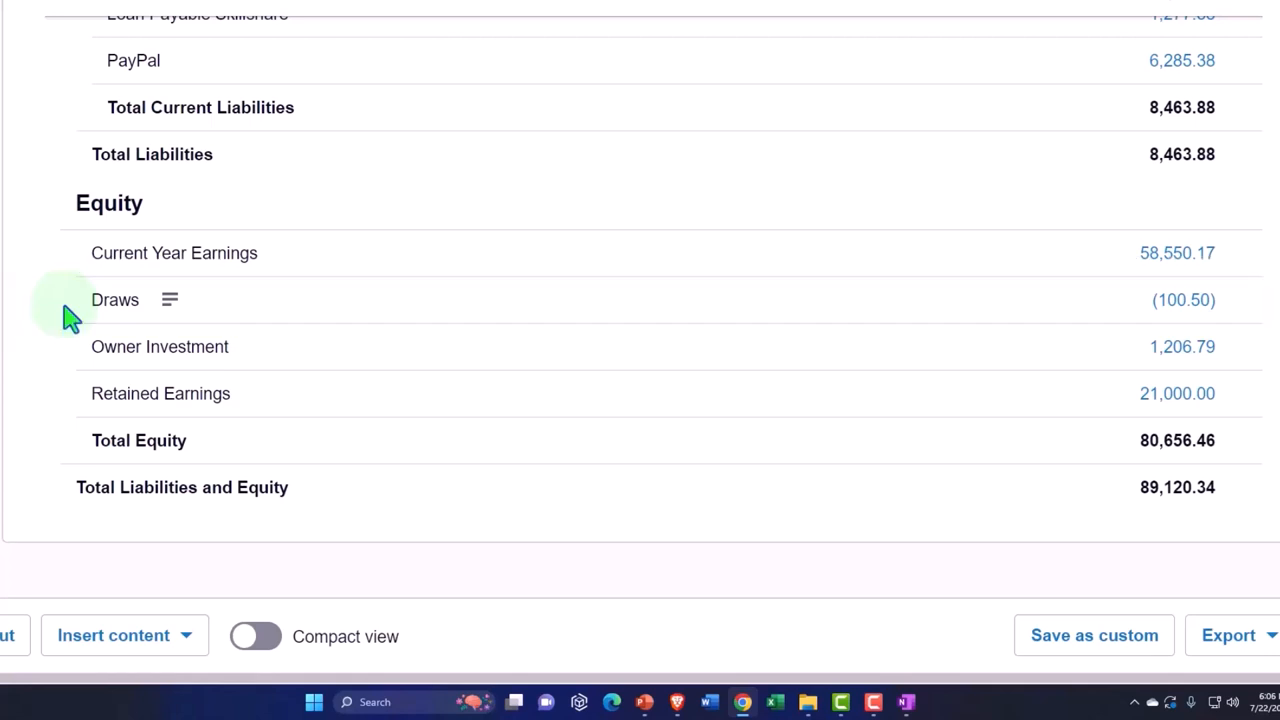
{"action": "mouse_move", "coordinate": [75, 346]}
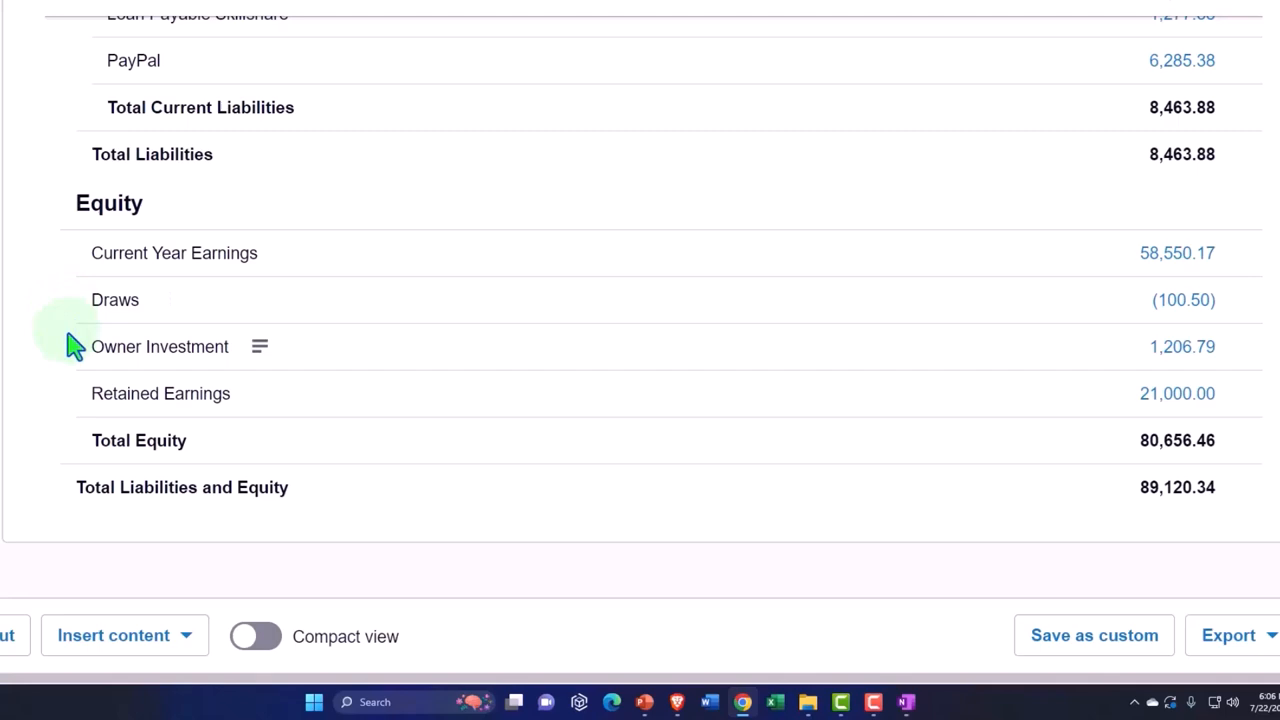
{"action": "left_click", "coordinate": [160, 347]}
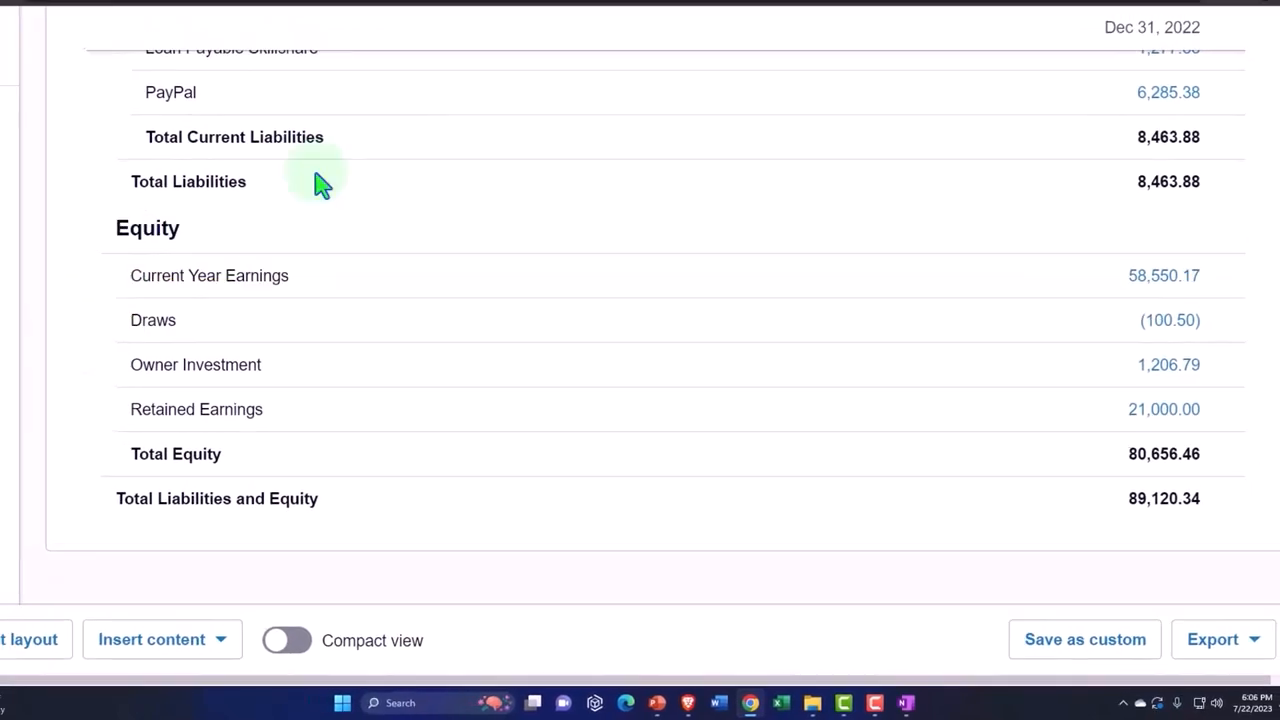
{"action": "left_click", "coordinate": [400, 11]}
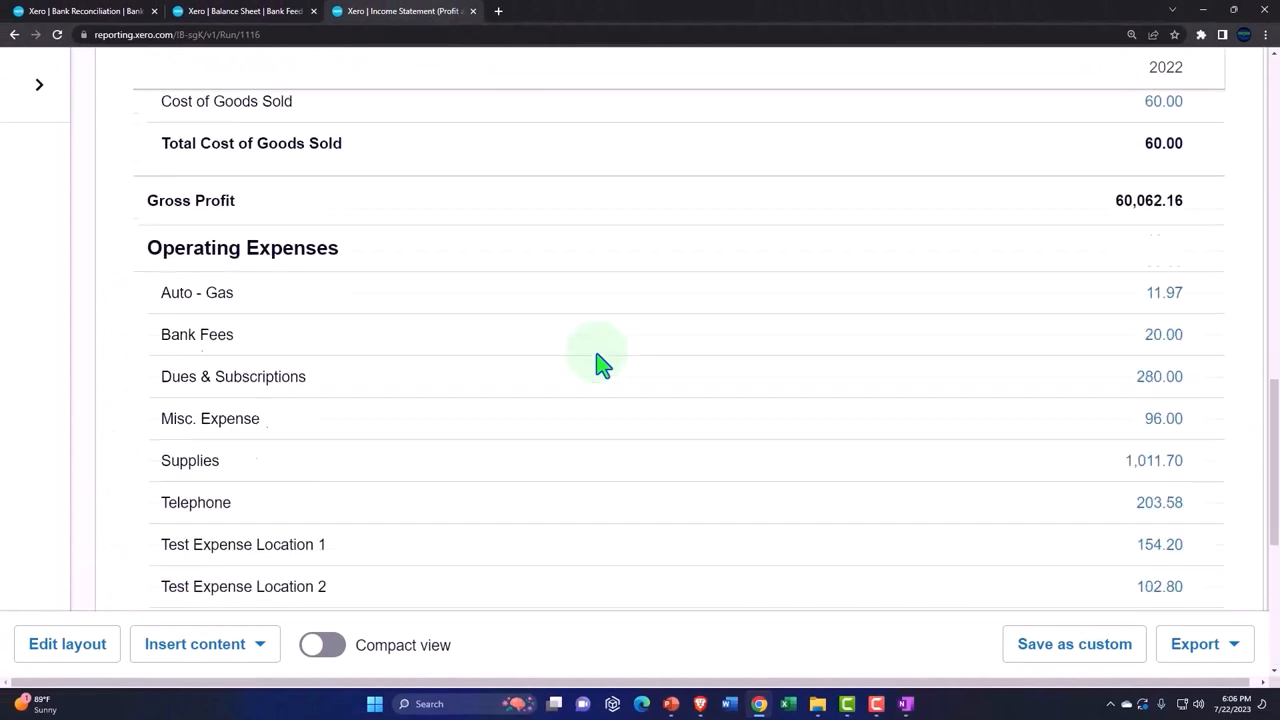
Scroll to the 58,550.17 Net Income, then return to the balance sheet showing retained earnings 21,000.00
{"action": "scroll", "scroll_direction": "down", "scroll_amount": 3}
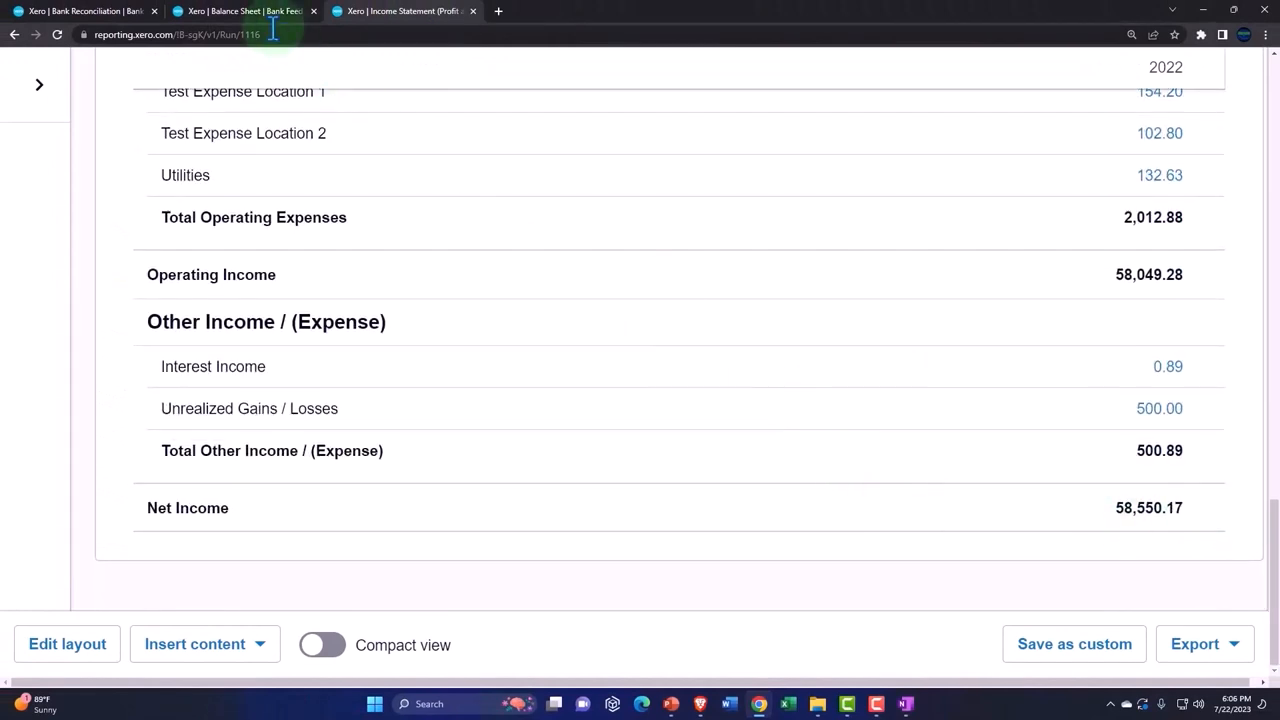
{"action": "left_click", "coordinate": [240, 11]}
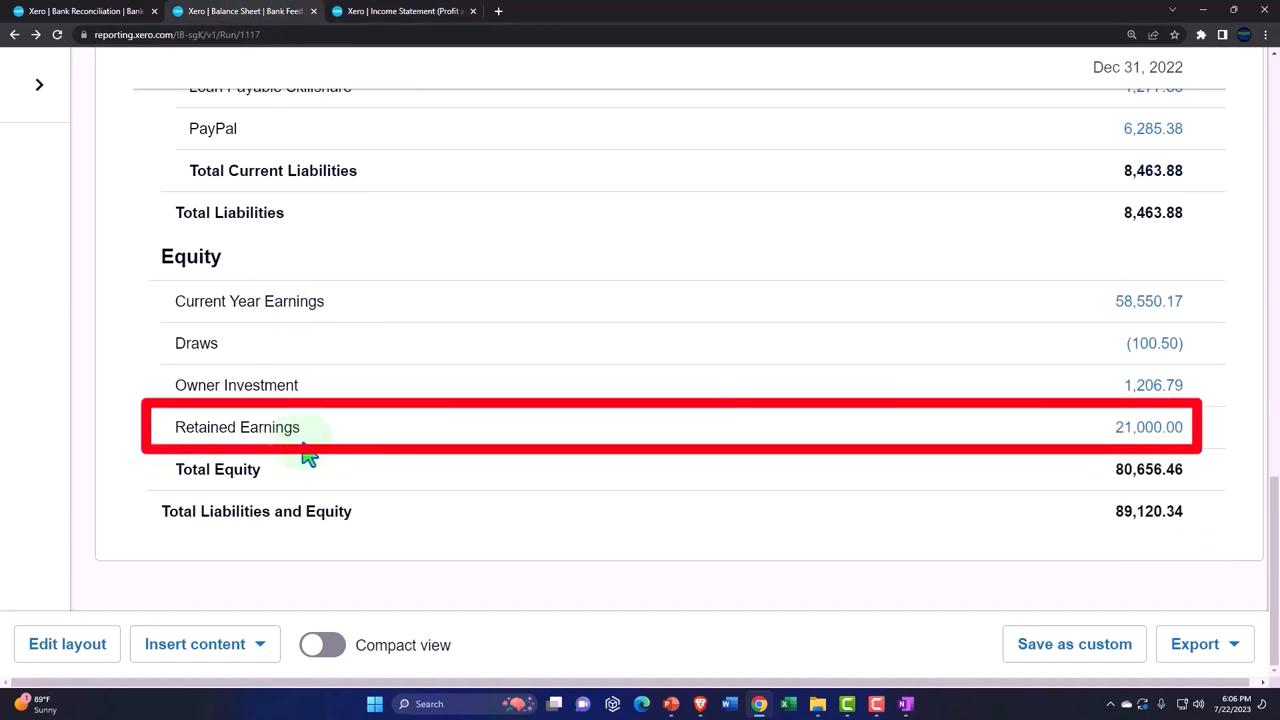
{"action": "mouse_move", "coordinate": [1148, 301]}
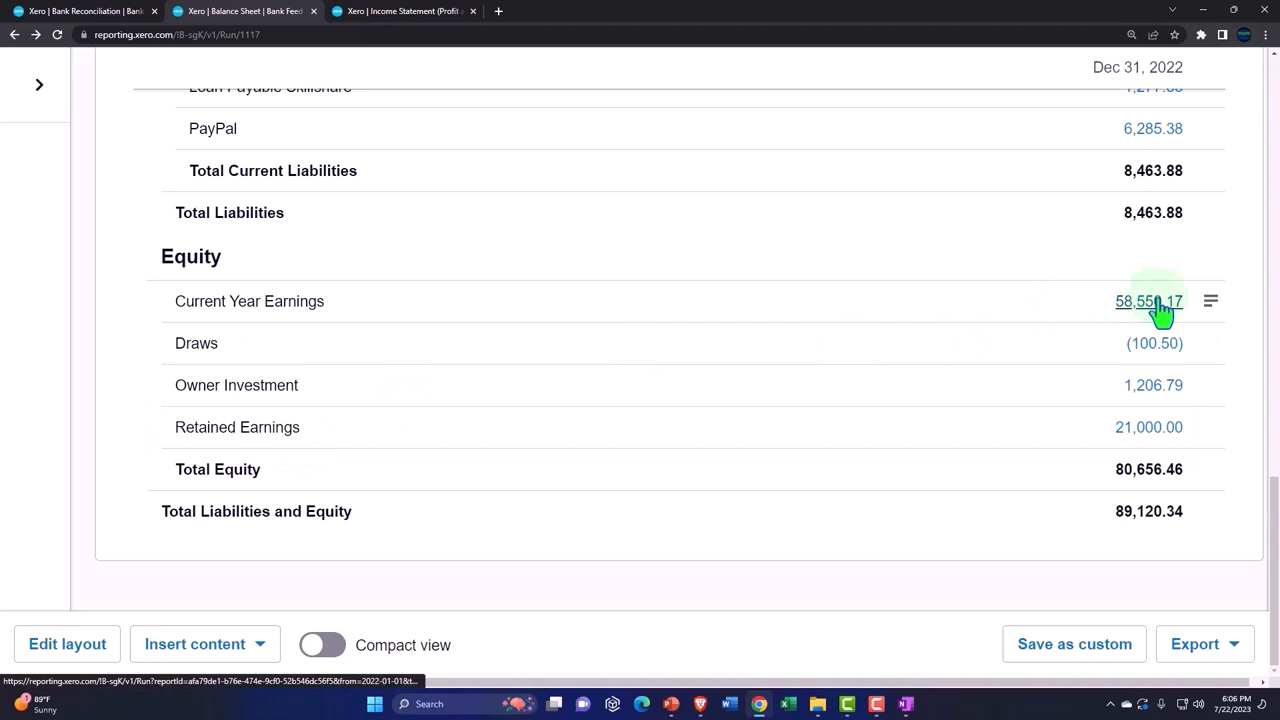
{"action": "mouse_move", "coordinate": [1149, 427]}
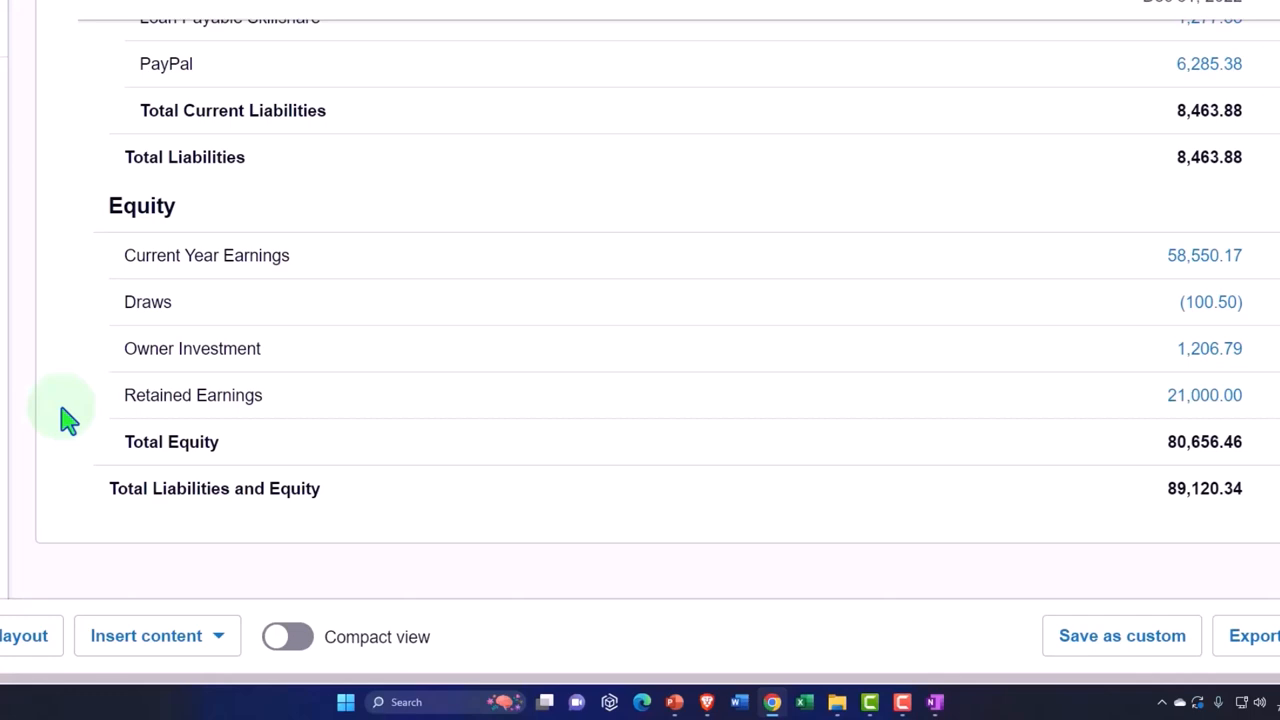
{"action": "mouse_move", "coordinate": [110, 415]}
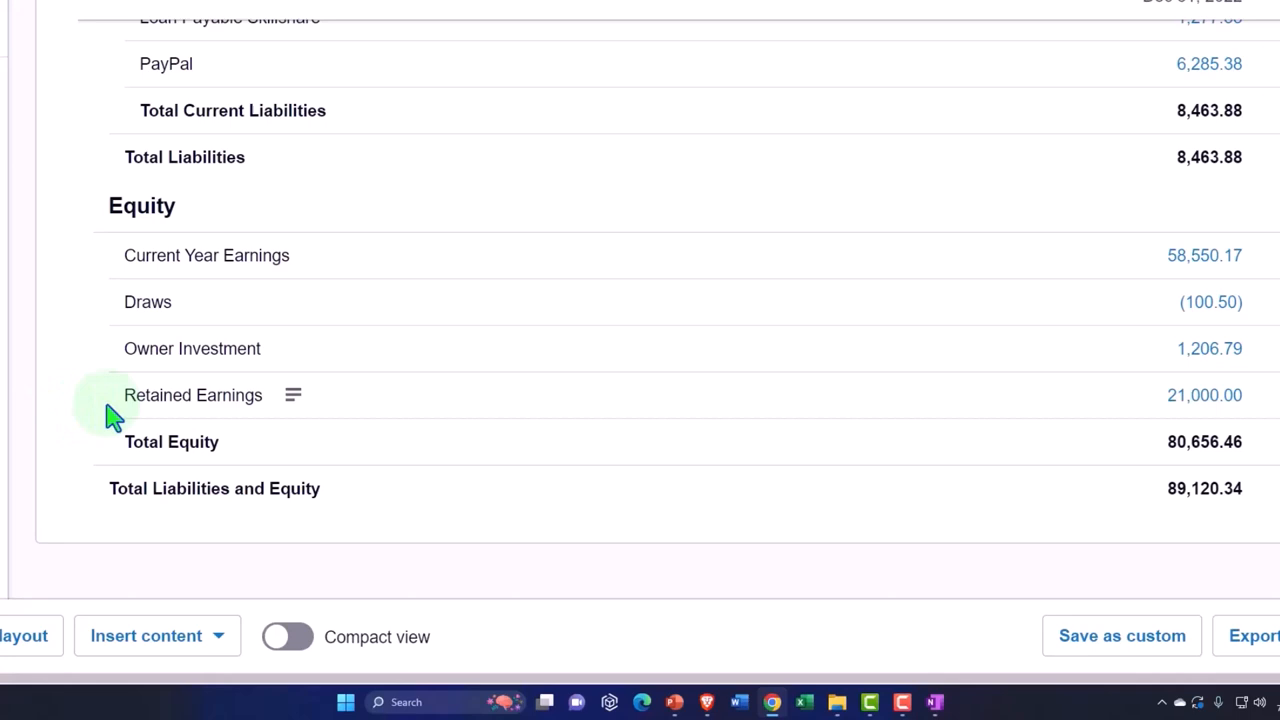
{"action": "mouse_move", "coordinate": [108, 385]}
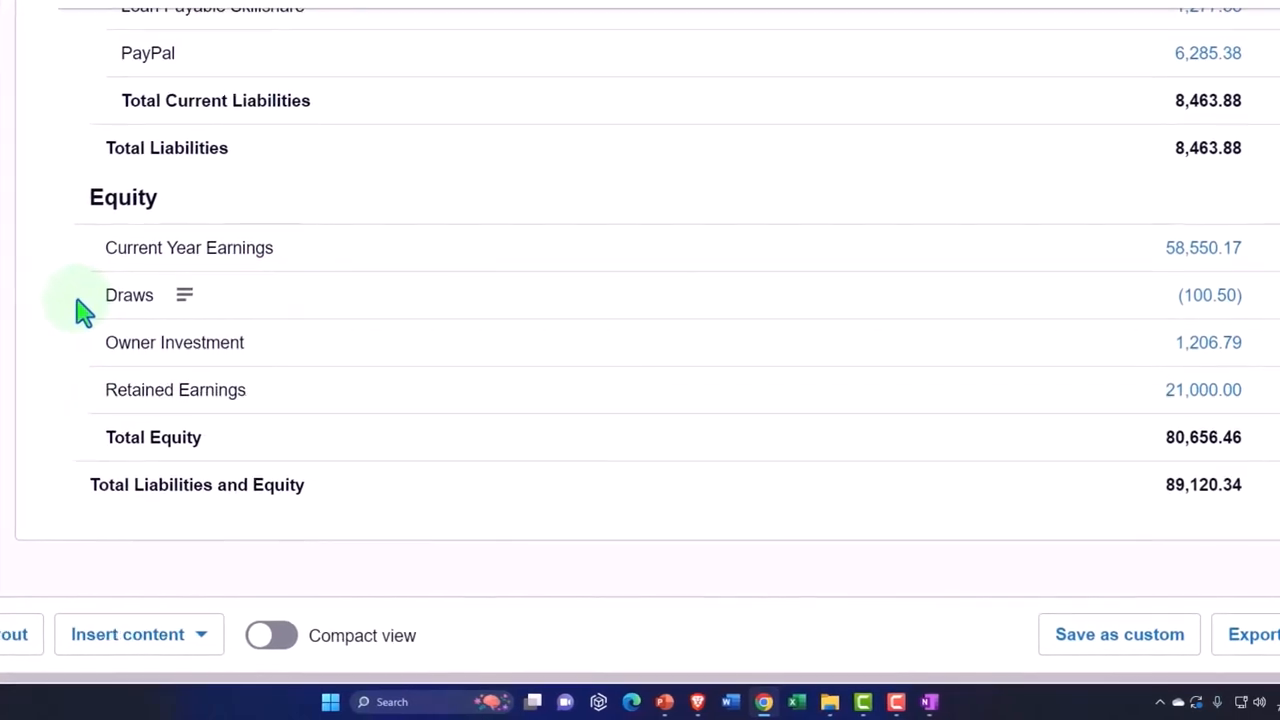
{"action": "scroll", "scroll_direction": "down", "scroll_amount": 3}
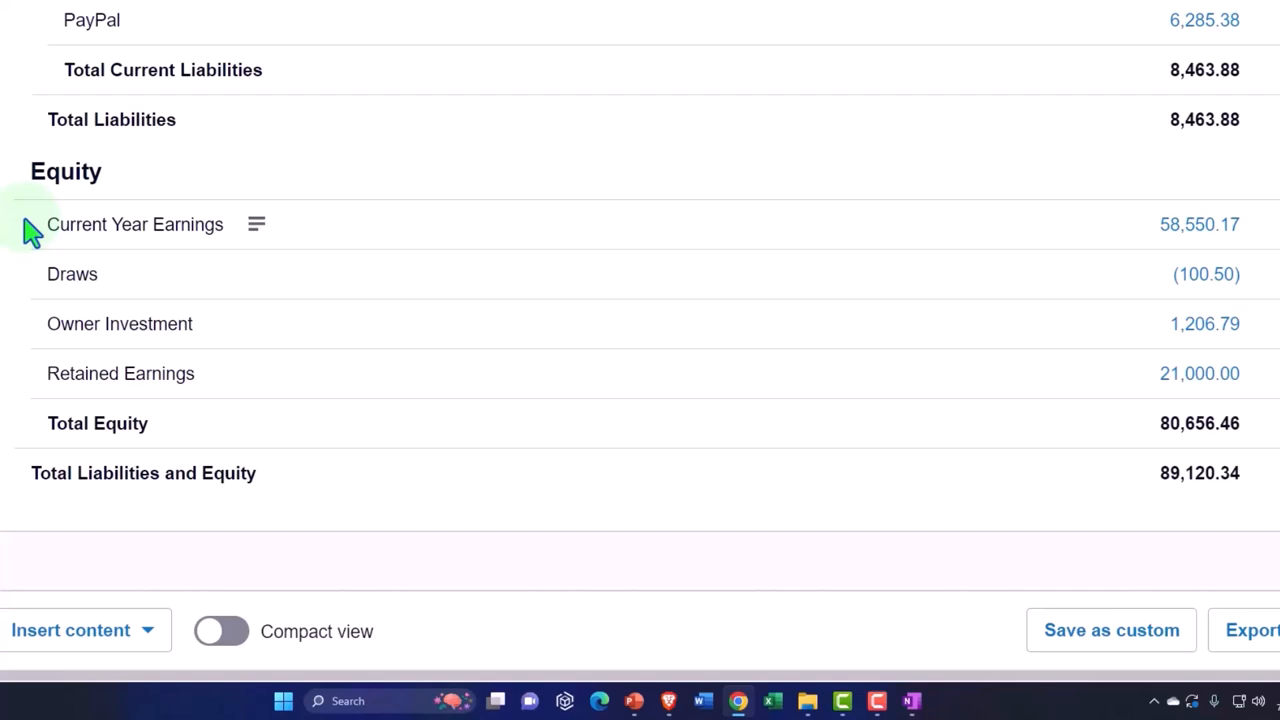
{"action": "mouse_move", "coordinate": [1170, 500]}
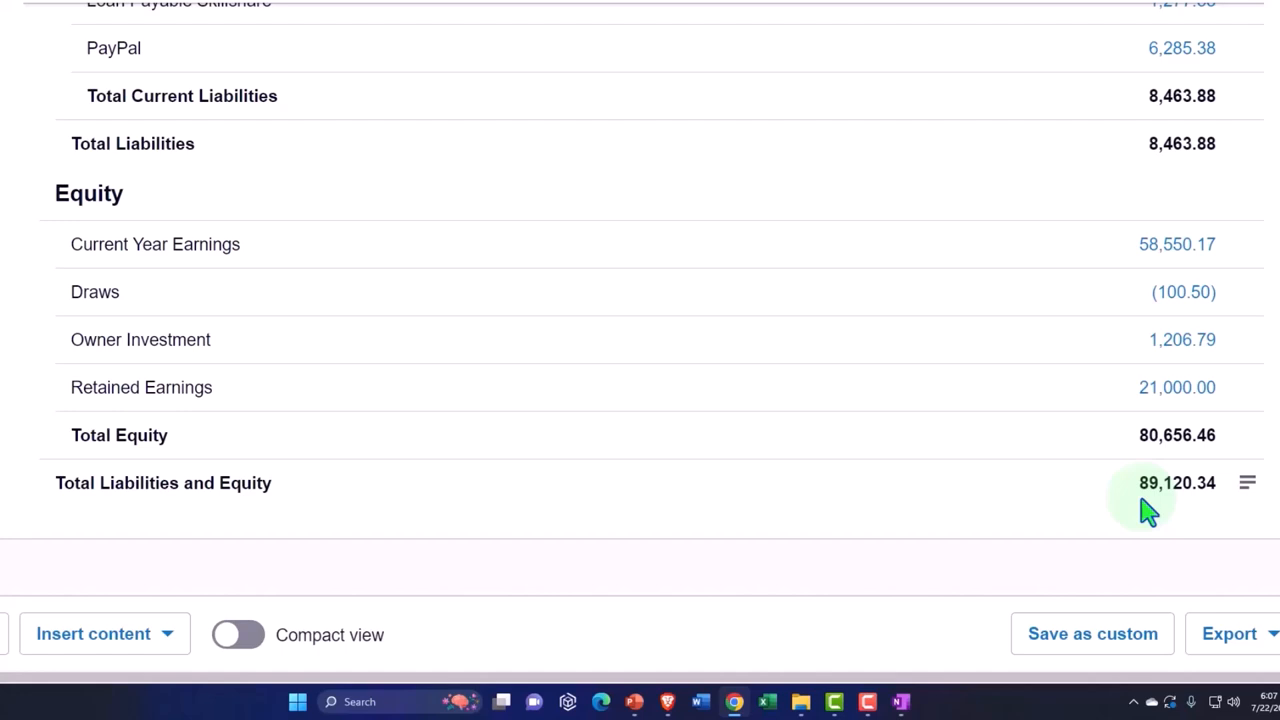
{"action": "mouse_move", "coordinate": [835, 525]}
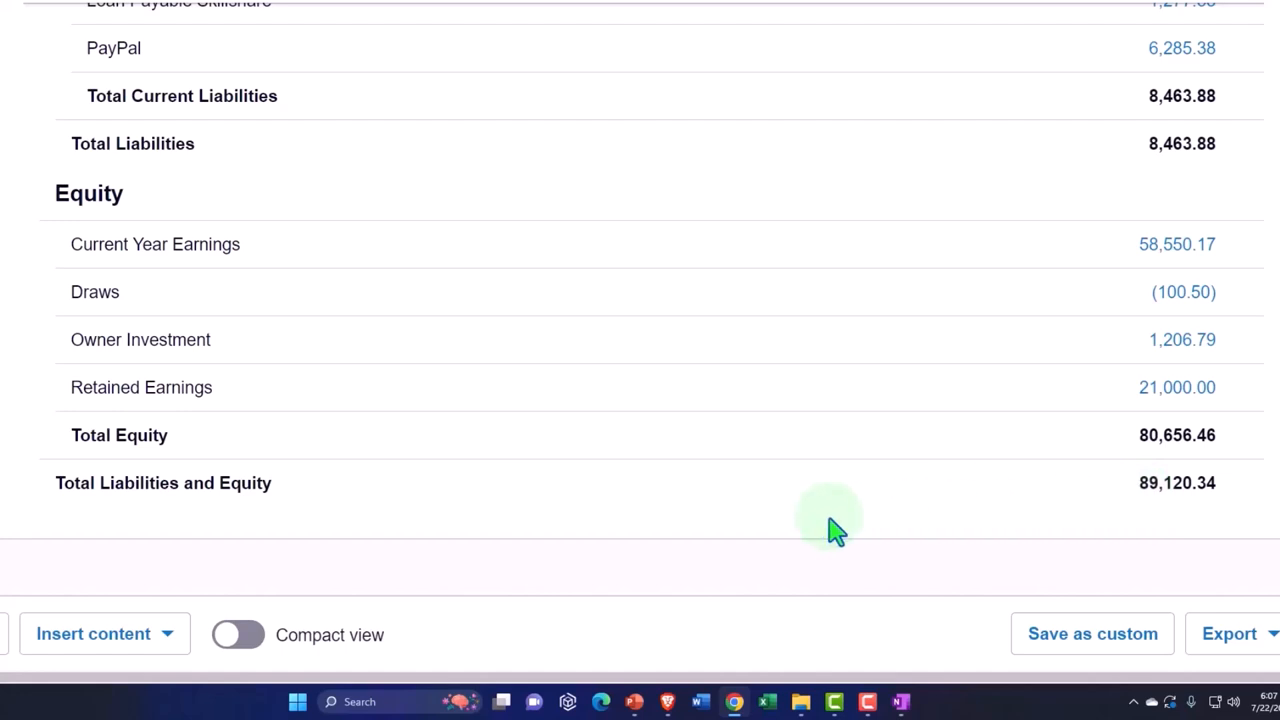
{"action": "mouse_move", "coordinate": [63, 255]}
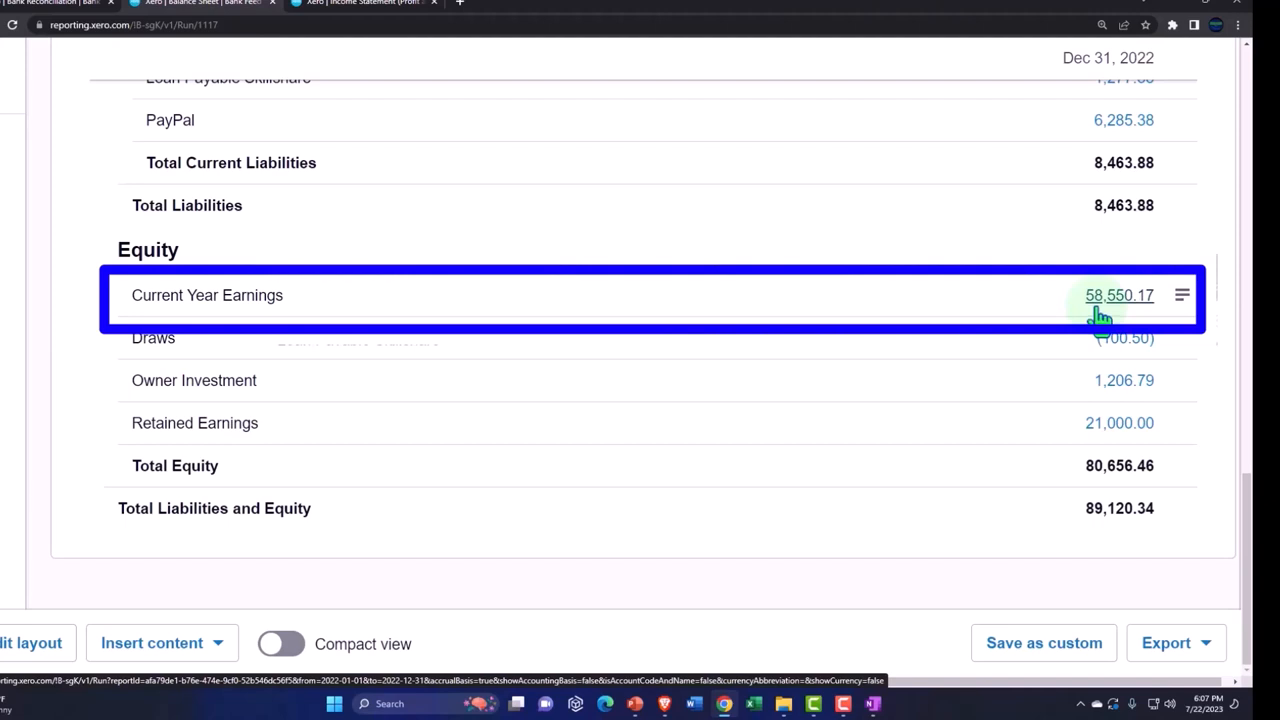
{"action": "mouse_move", "coordinate": [255, 315]}
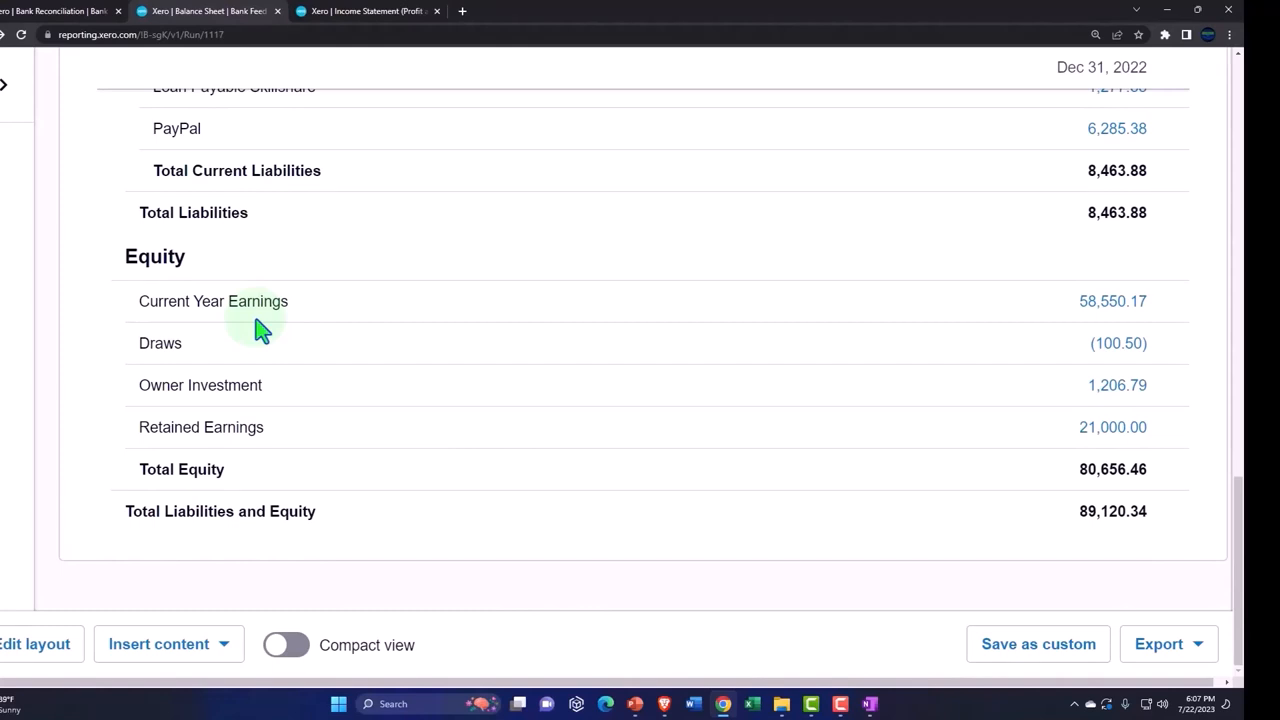
{"action": "mouse_move", "coordinate": [75, 305]}
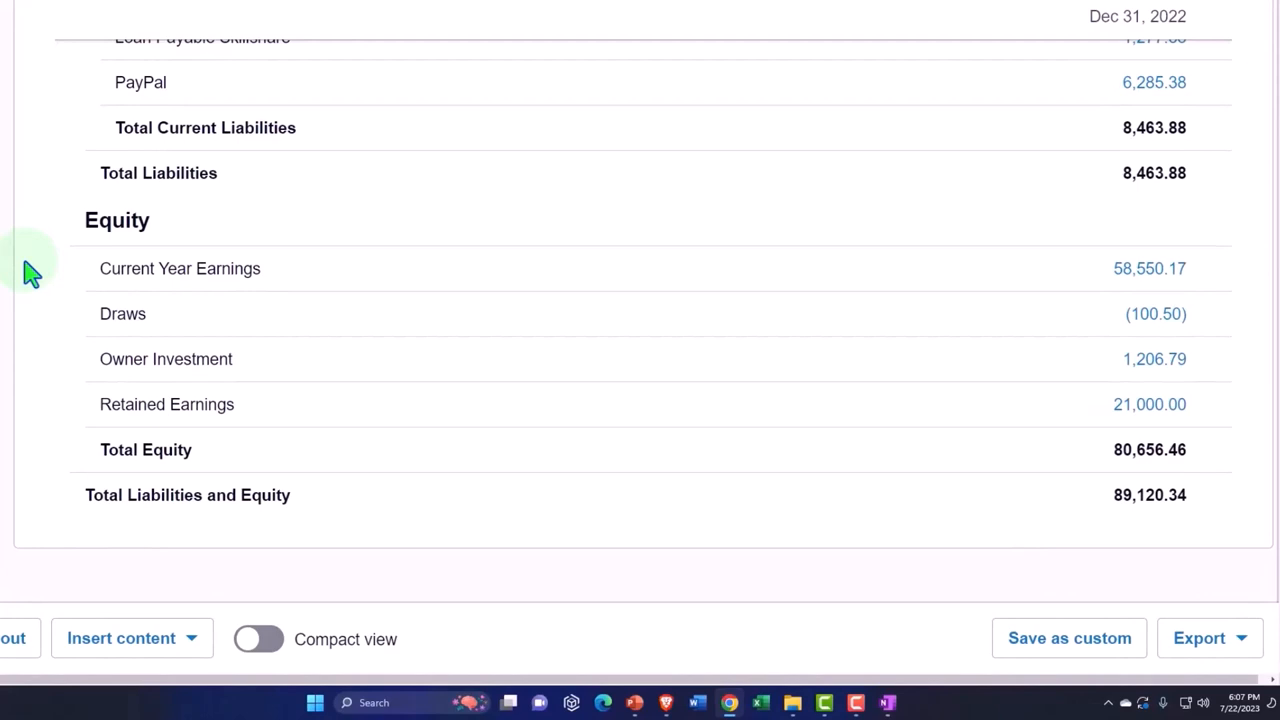
{"action": "mouse_move", "coordinate": [80, 420]}
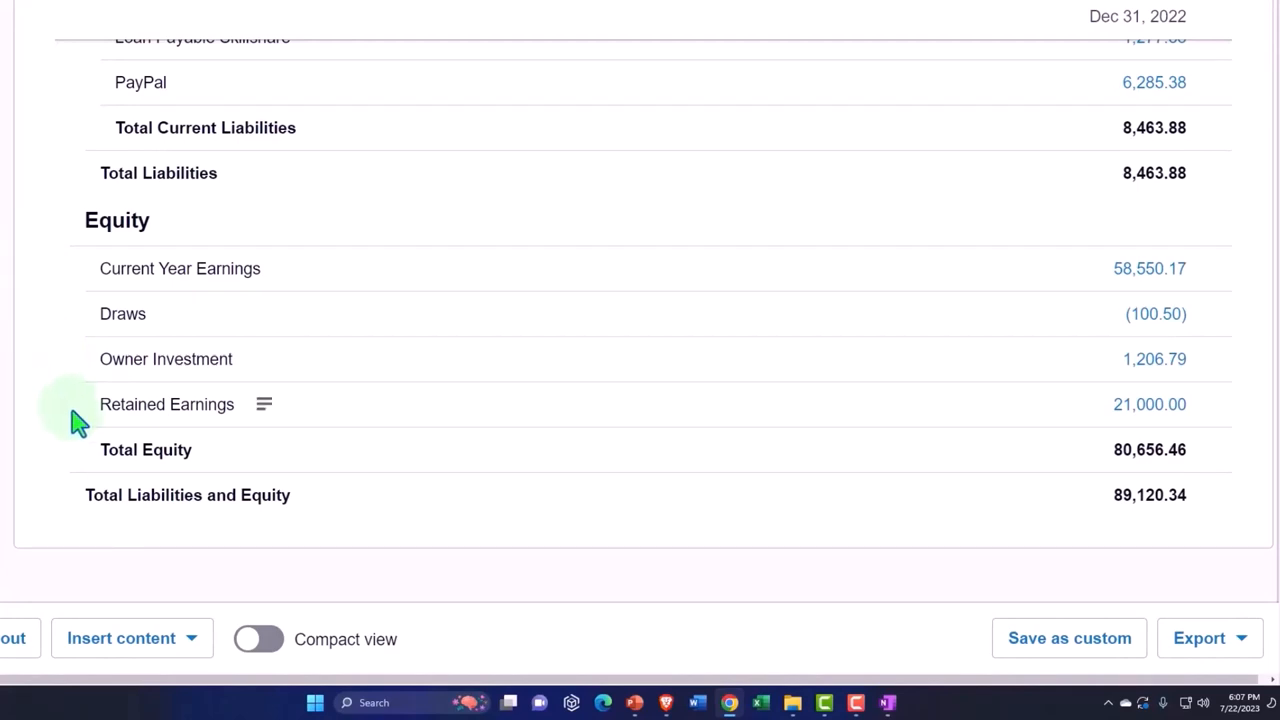